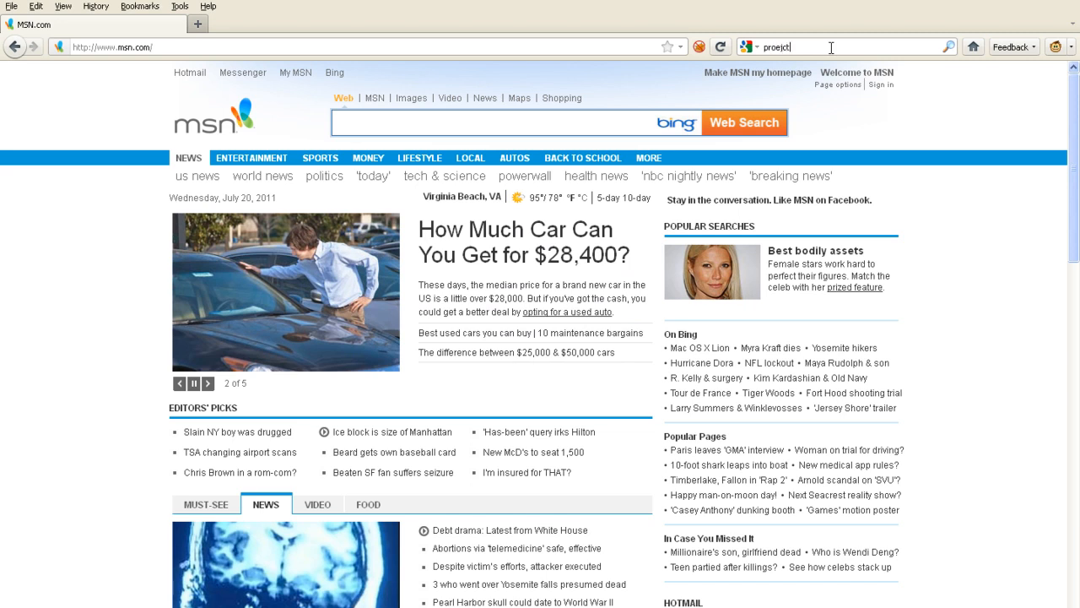
# - Reach the Modding Source Materials topic via Google, projectzomboid.com, Forum and PZ Community & Creativity
pyautogui.press('BackSpace')
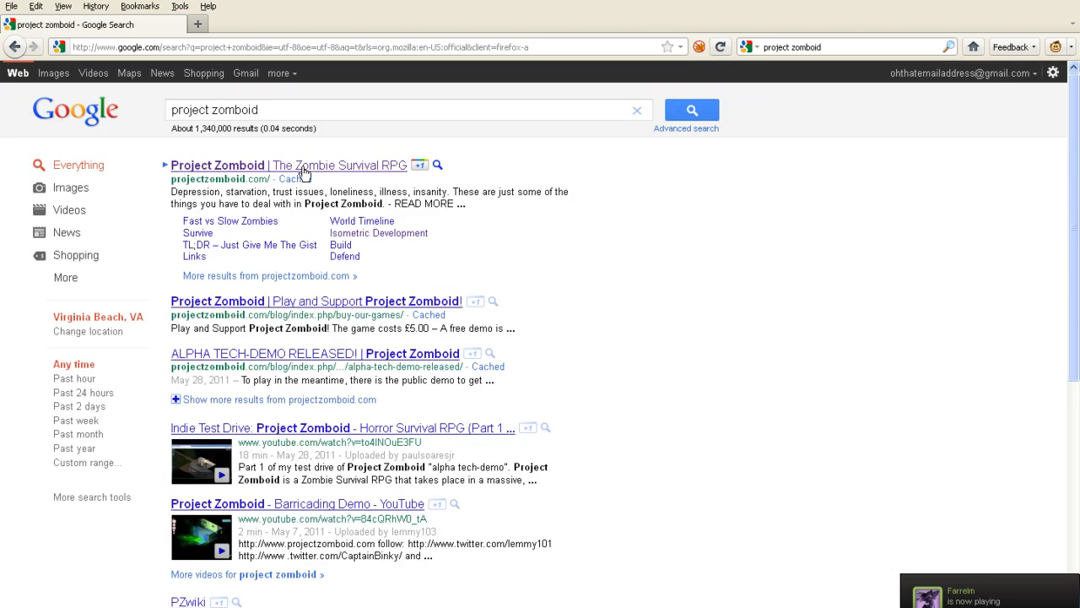
pyautogui.click(286, 166)
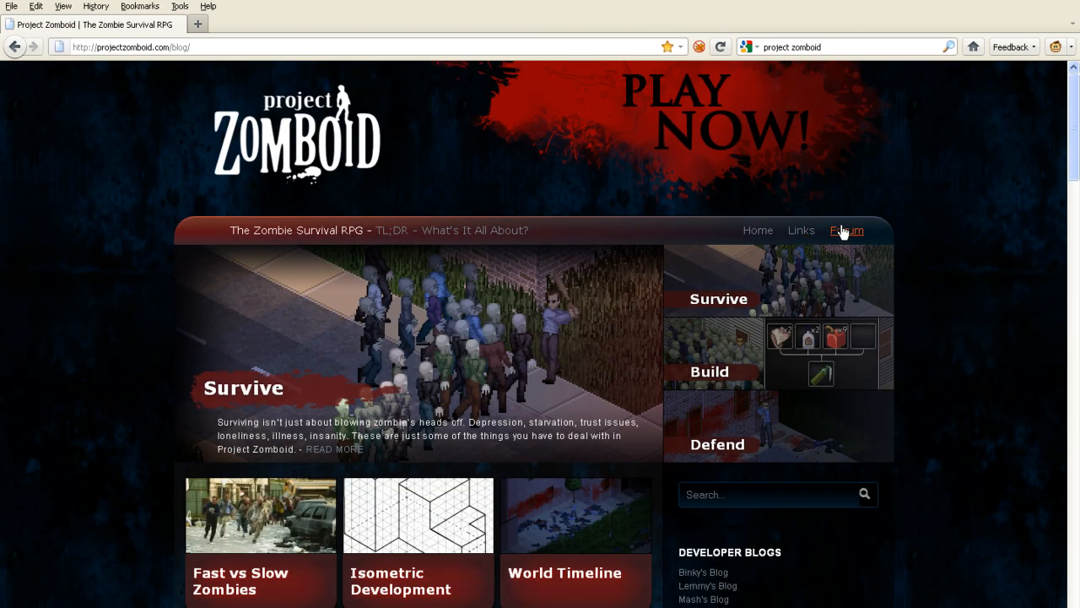
pyautogui.click(845, 230)
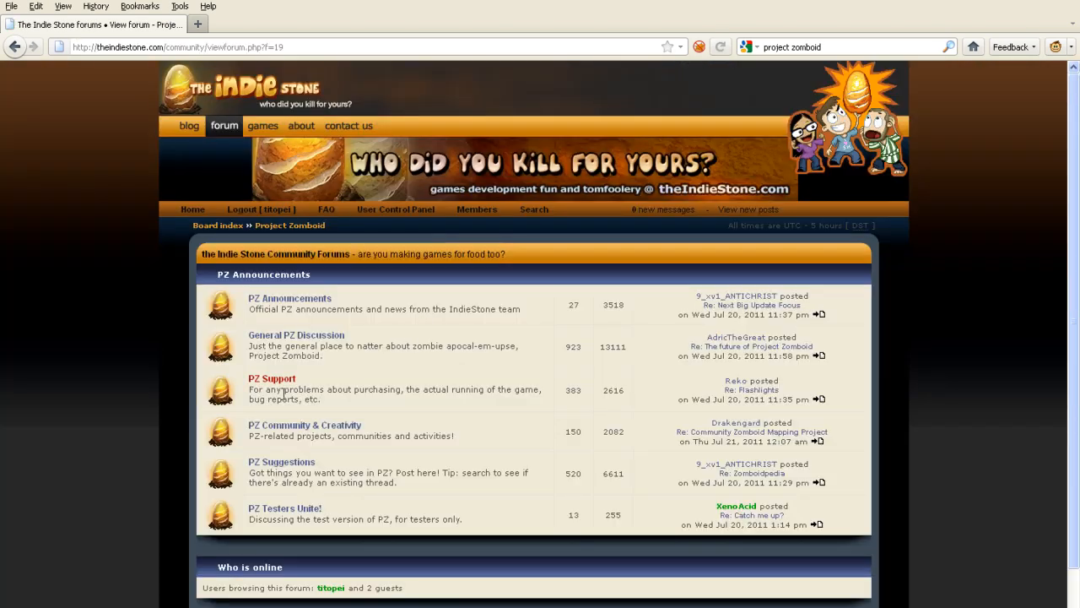
pyautogui.click(304, 426)
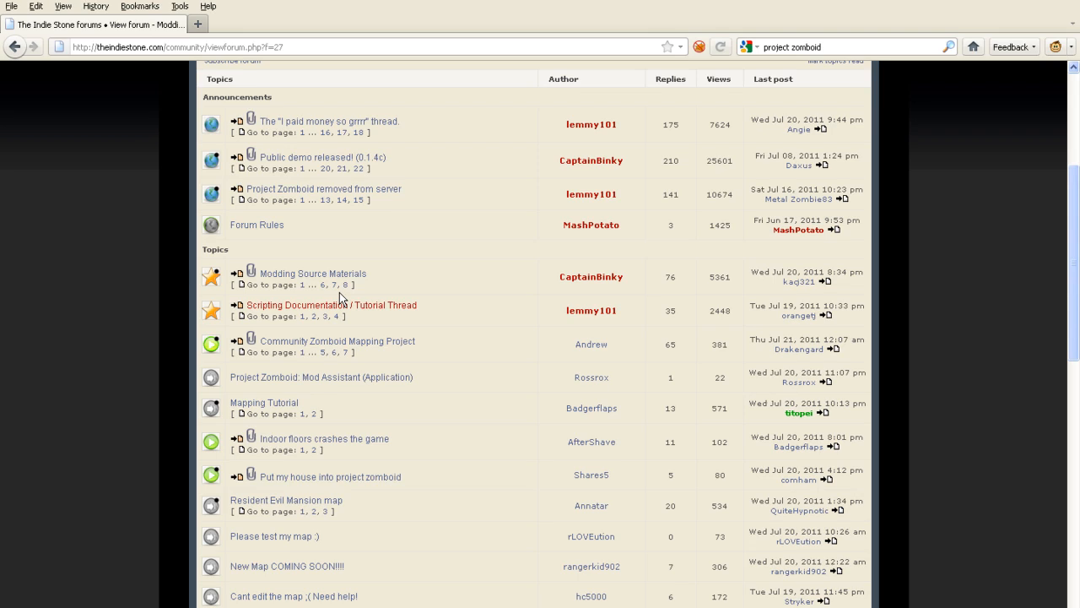
pyautogui.click(312, 273)
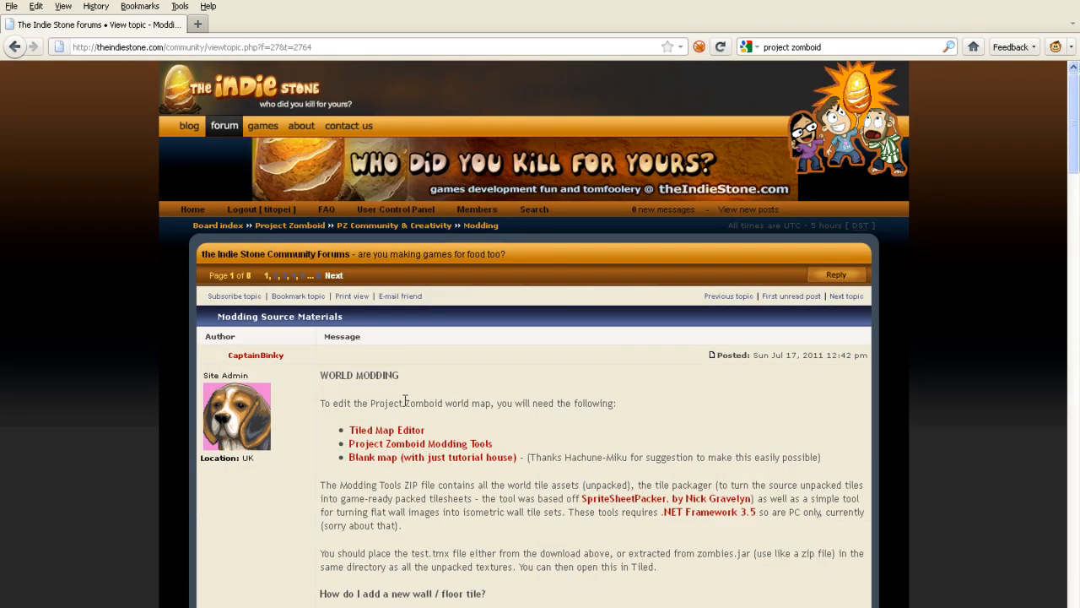
pyautogui.scroll(-3)
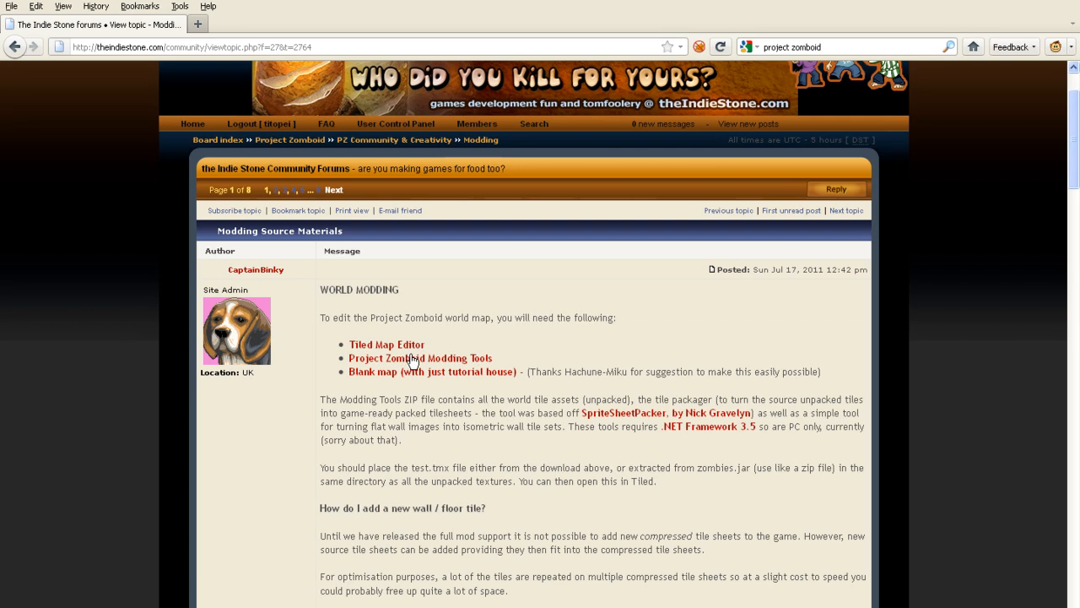
pyautogui.moveTo(412, 361)
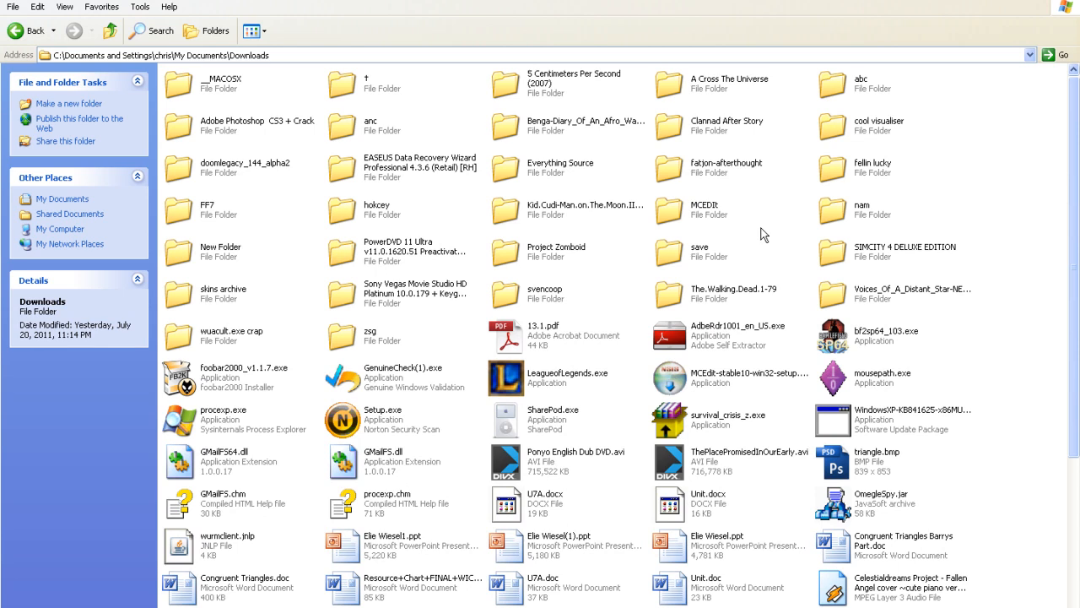
# - Browse into the Project zomboid stuff desktop folder and its modtools folder with test.tmx and tile sheets
pyautogui.scroll(-3)
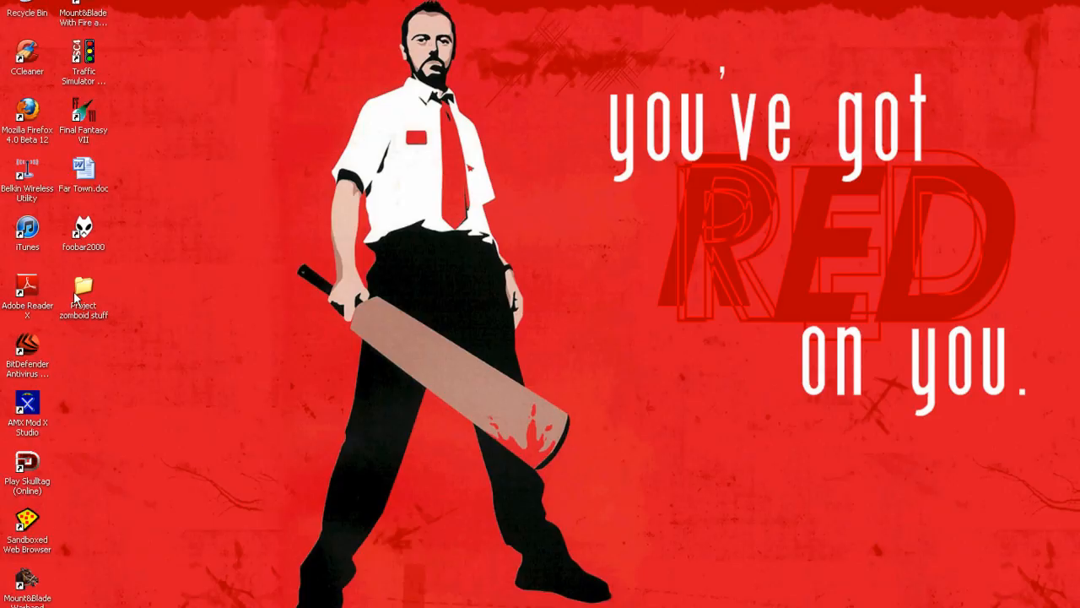
pyautogui.moveTo(81, 295)
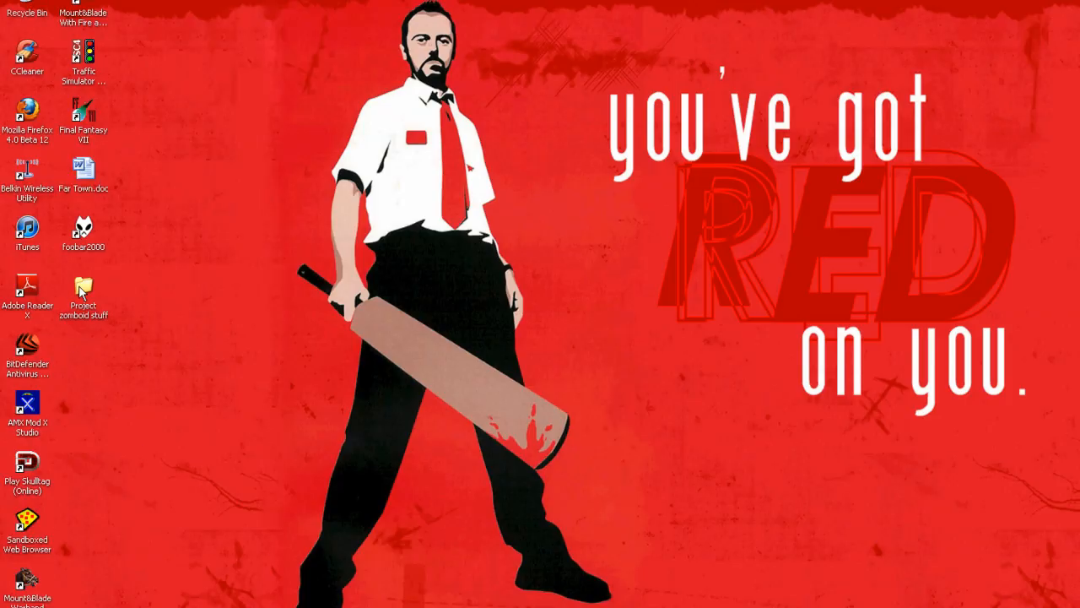
pyautogui.doubleClick(82, 290)
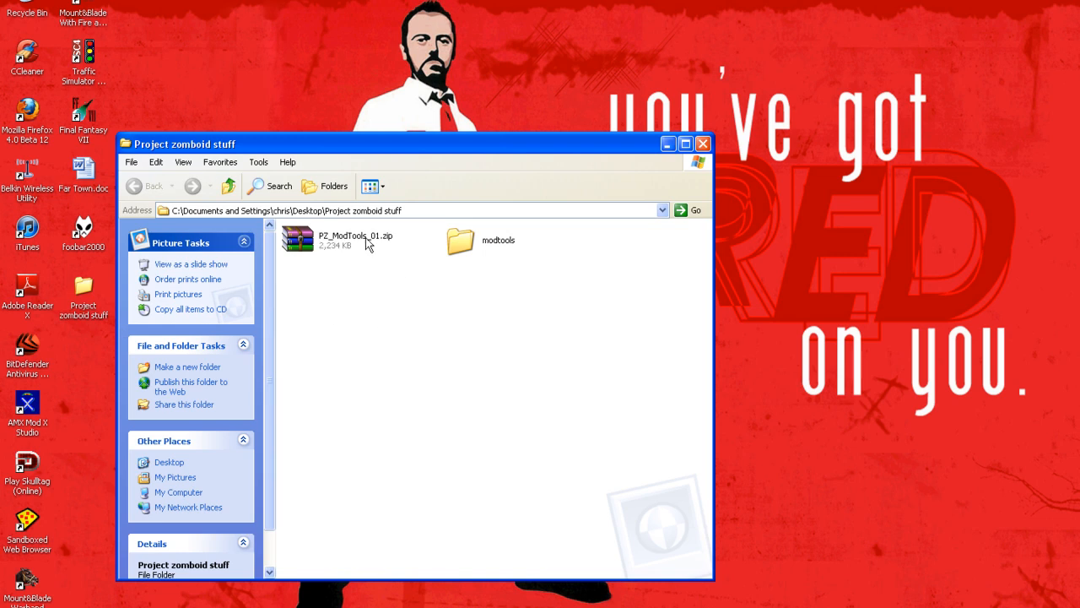
pyautogui.moveTo(88, 312)
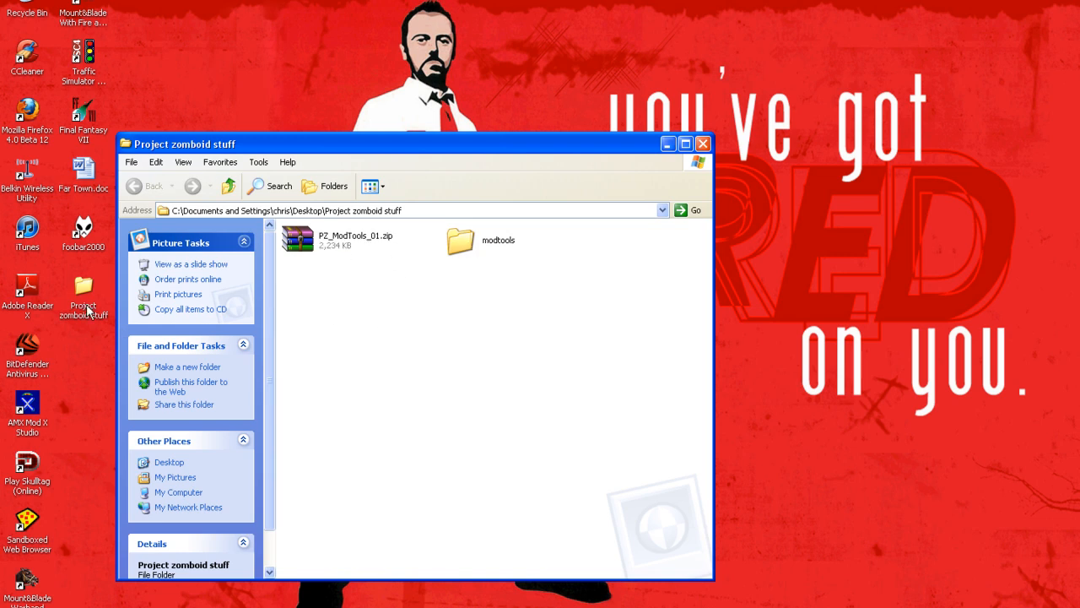
pyautogui.moveTo(368, 244)
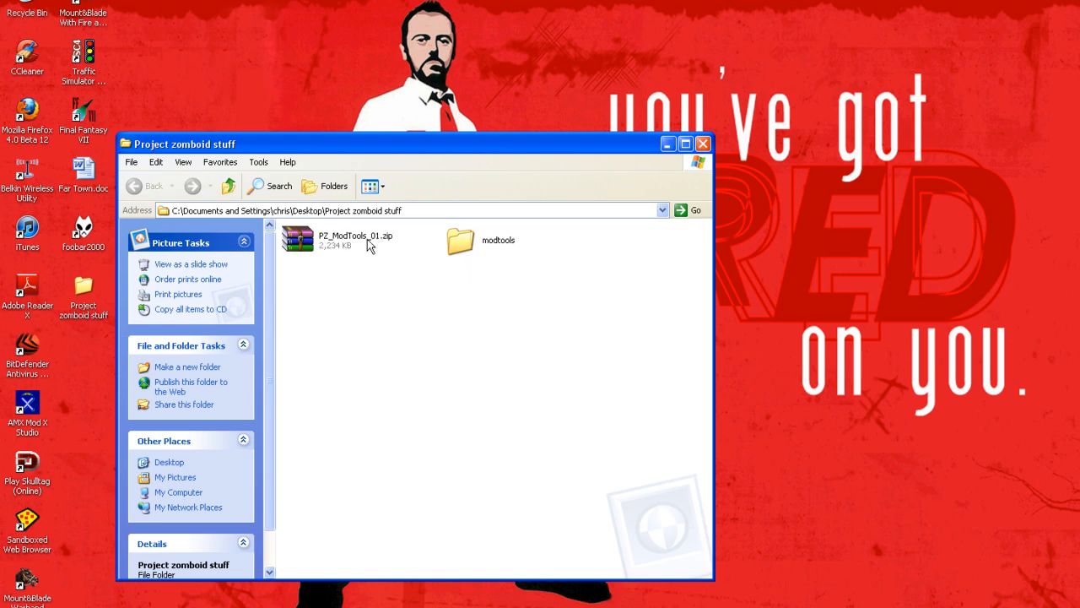
pyautogui.doubleClick(461, 240)
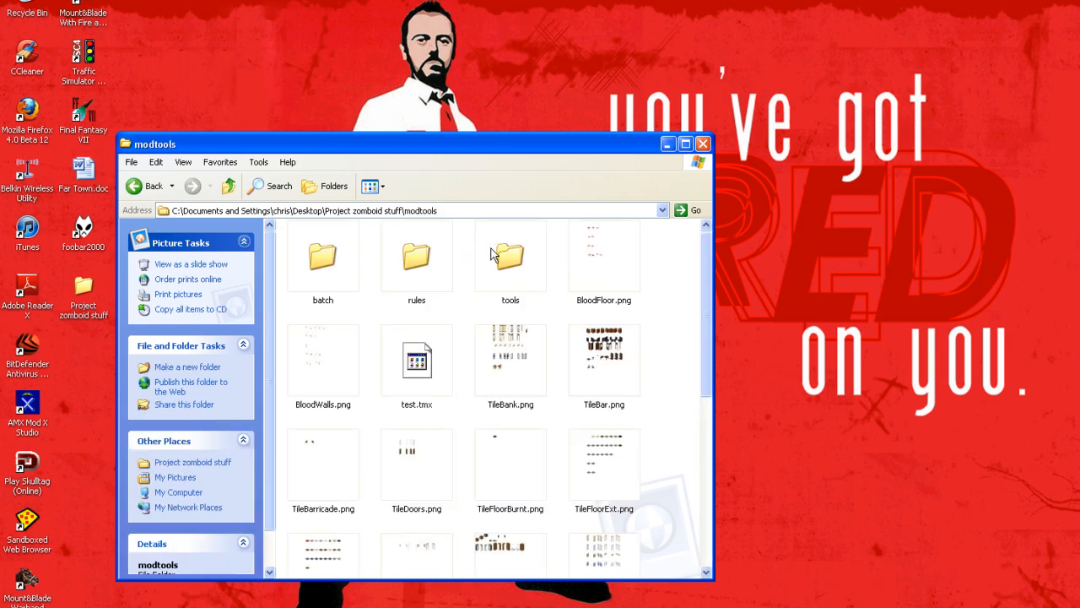
pyautogui.click(415, 253)
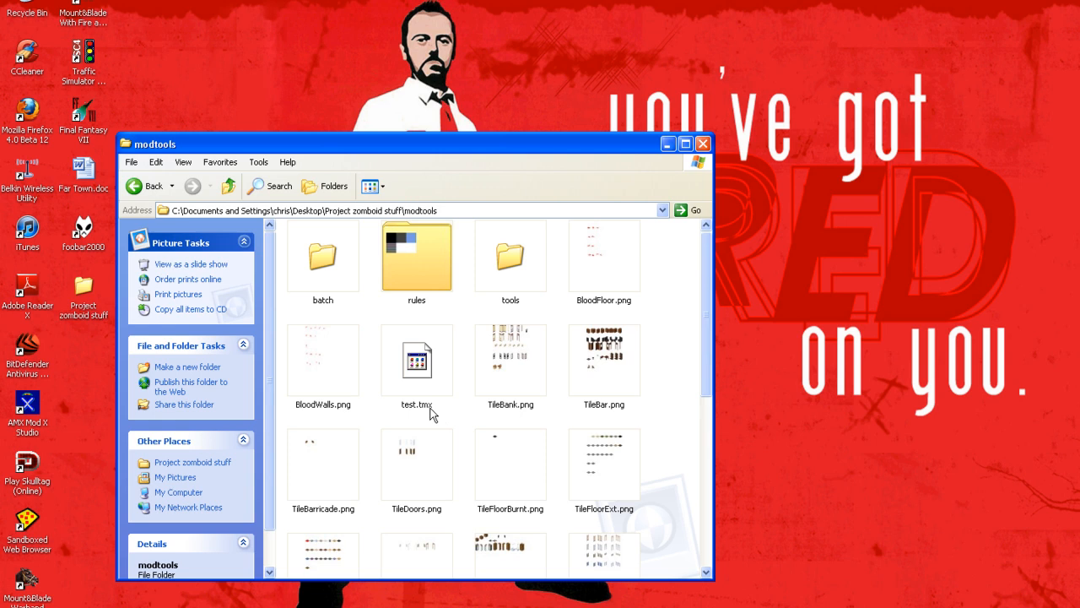
pyautogui.moveTo(574, 523)
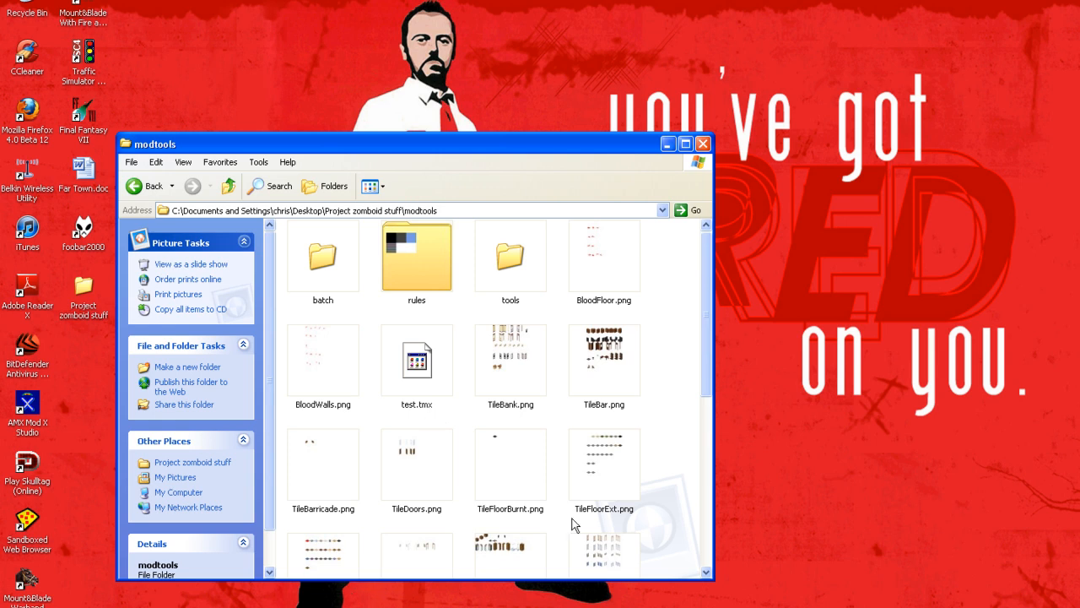
pyautogui.moveTo(709, 378)
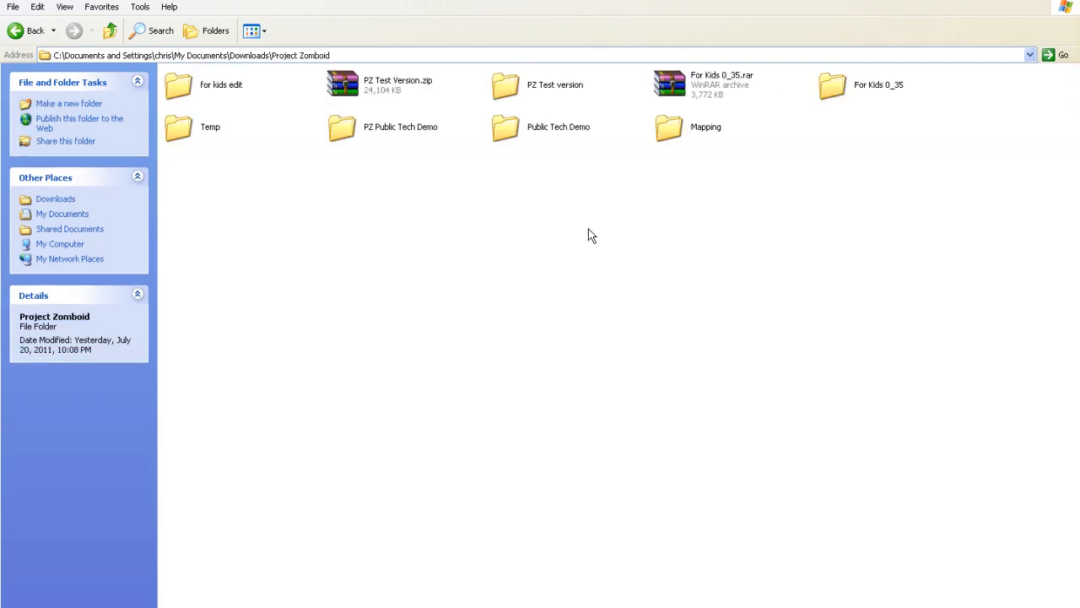
pyautogui.moveTo(565, 137)
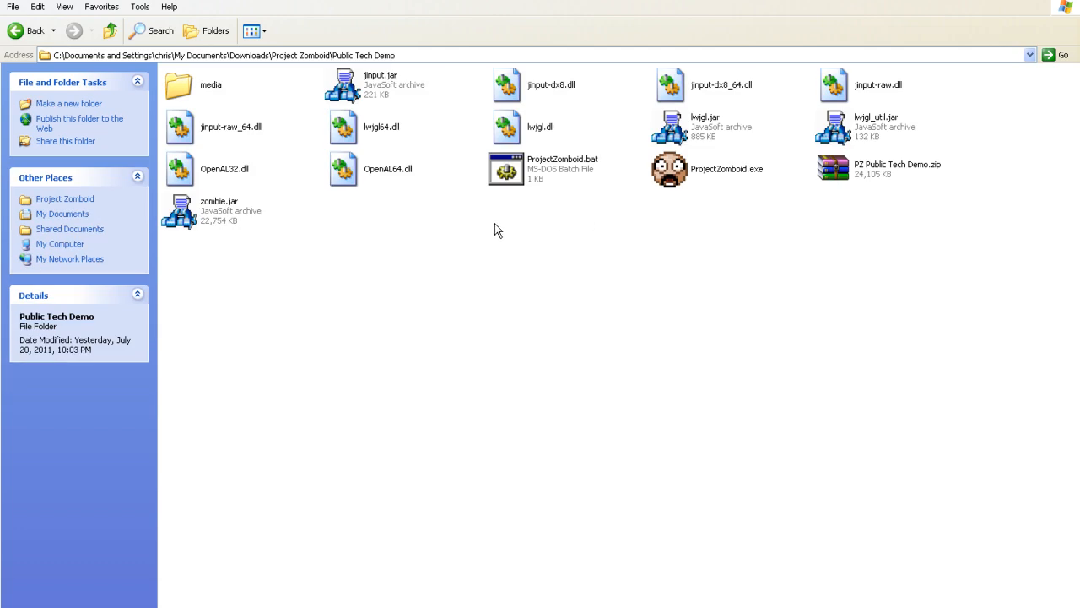
pyautogui.moveTo(680, 243)
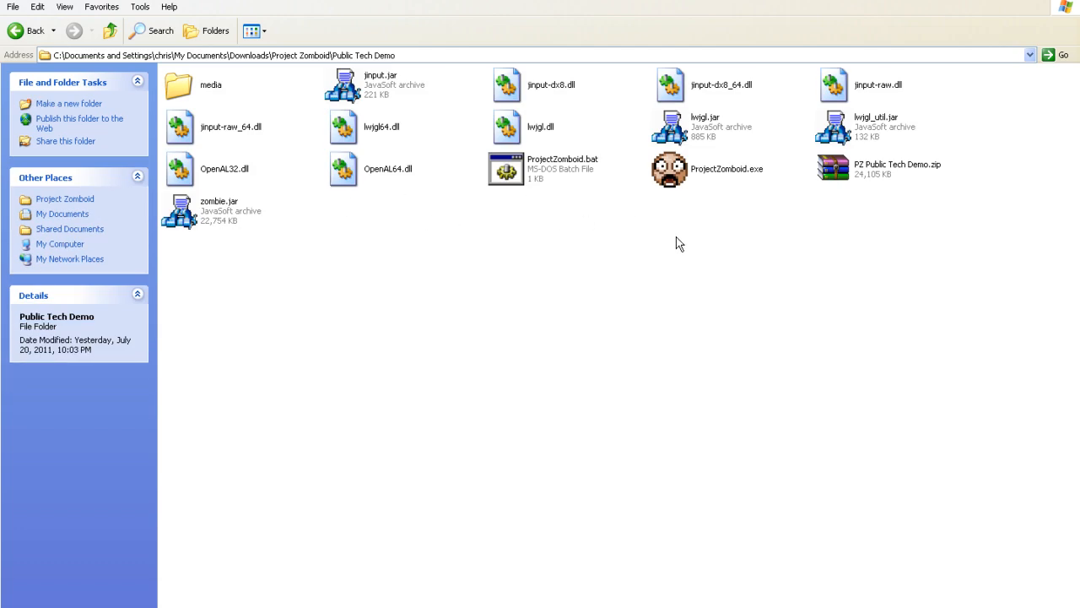
pyautogui.moveTo(644, 230)
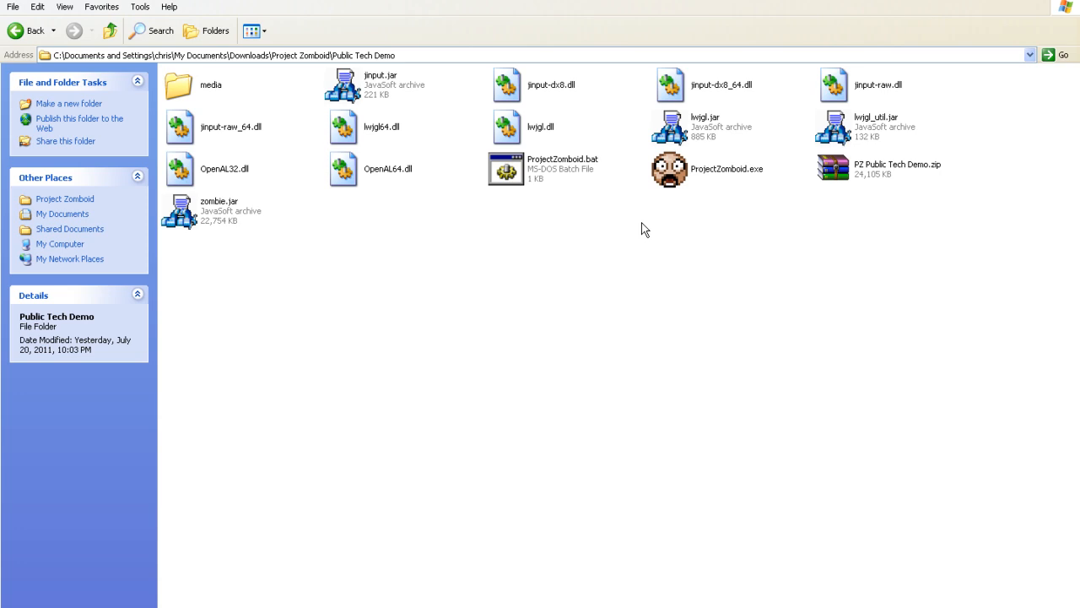
pyautogui.moveTo(329, 212)
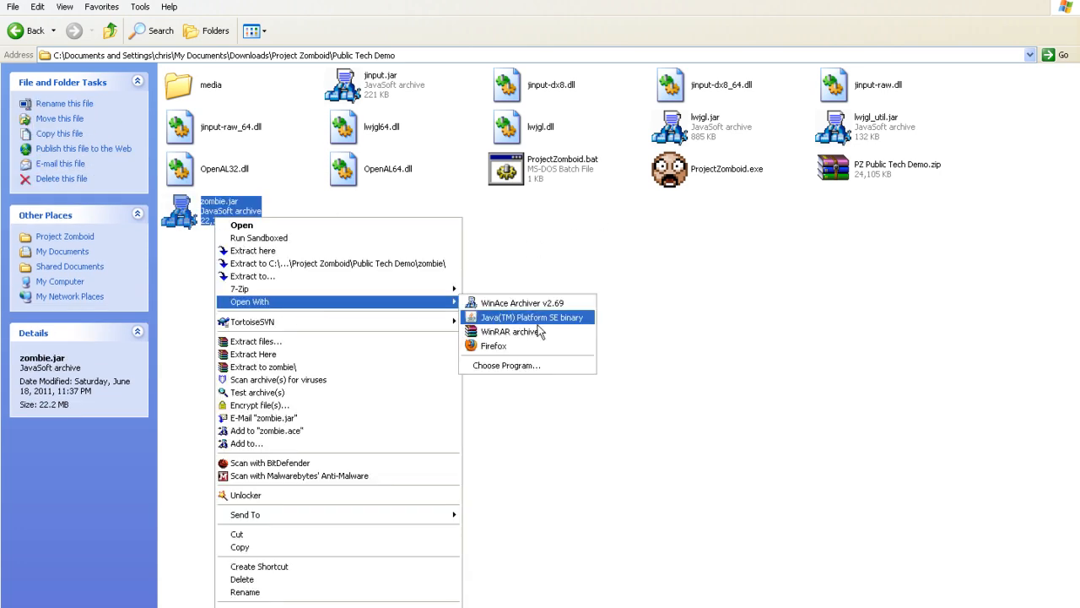
# - Open zombie.jar from the Public Tech Demo folder with the WinRAR archiver
pyautogui.click(530, 317)
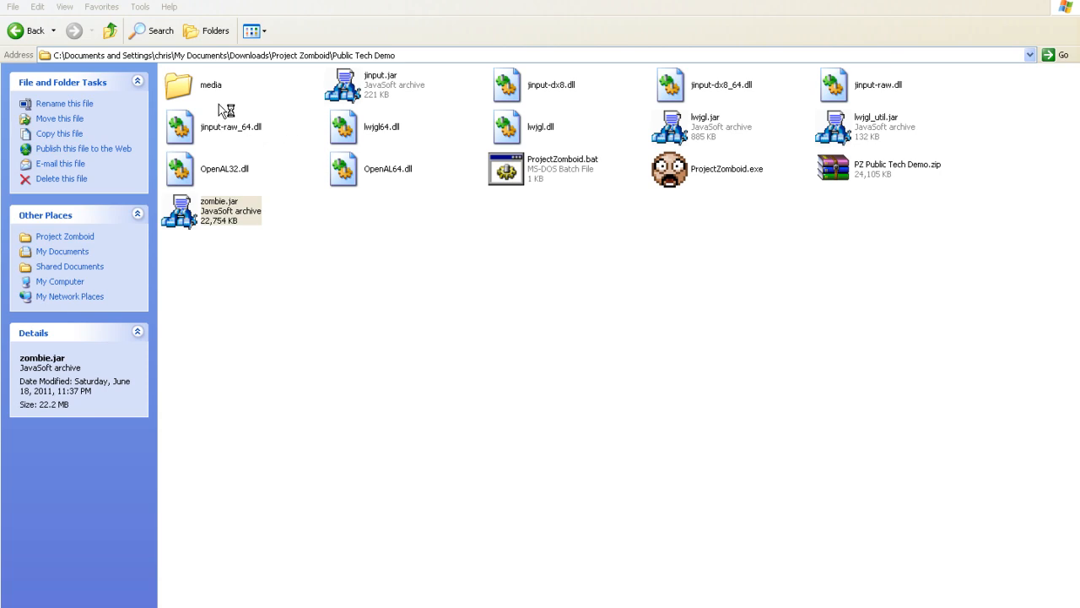
# - View the media folder inside zombie.jar containing test.tmx, then leave the archive
pyautogui.doubleClick(211, 210)
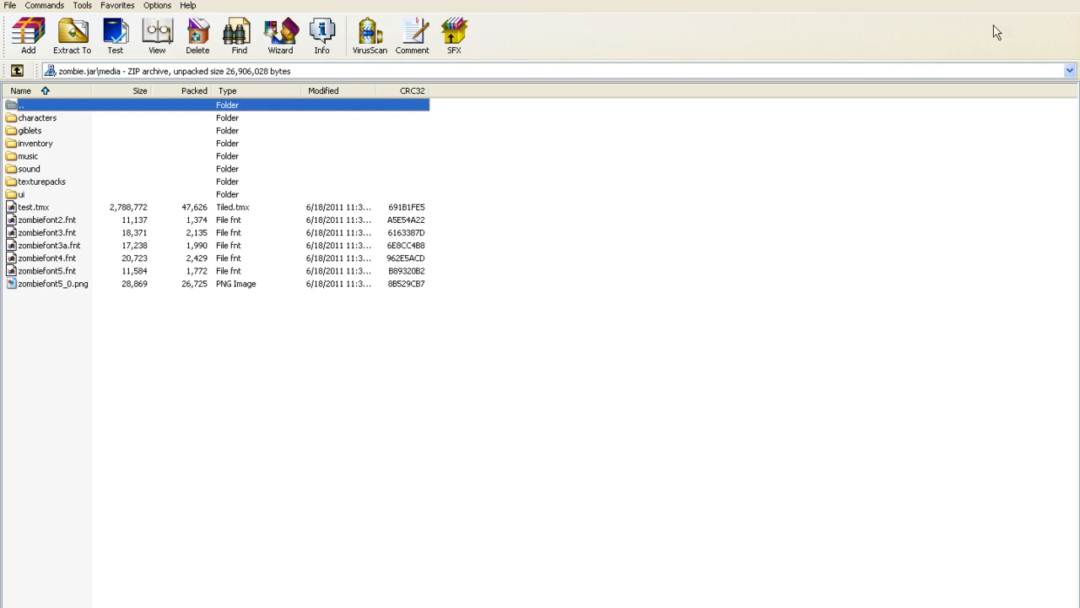
pyautogui.click(34, 206)
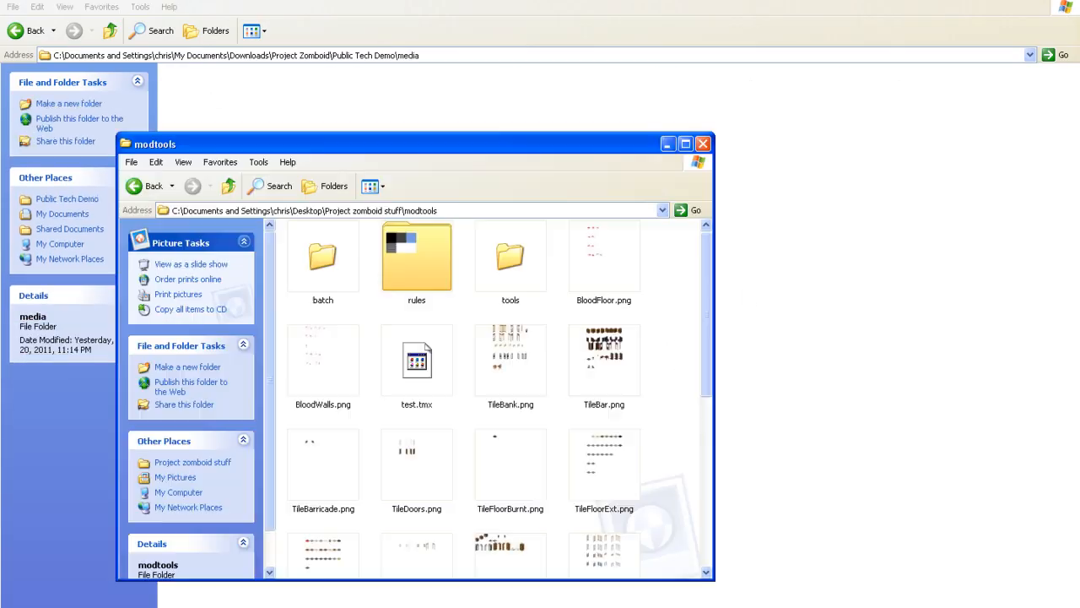
pyautogui.moveTo(671, 367)
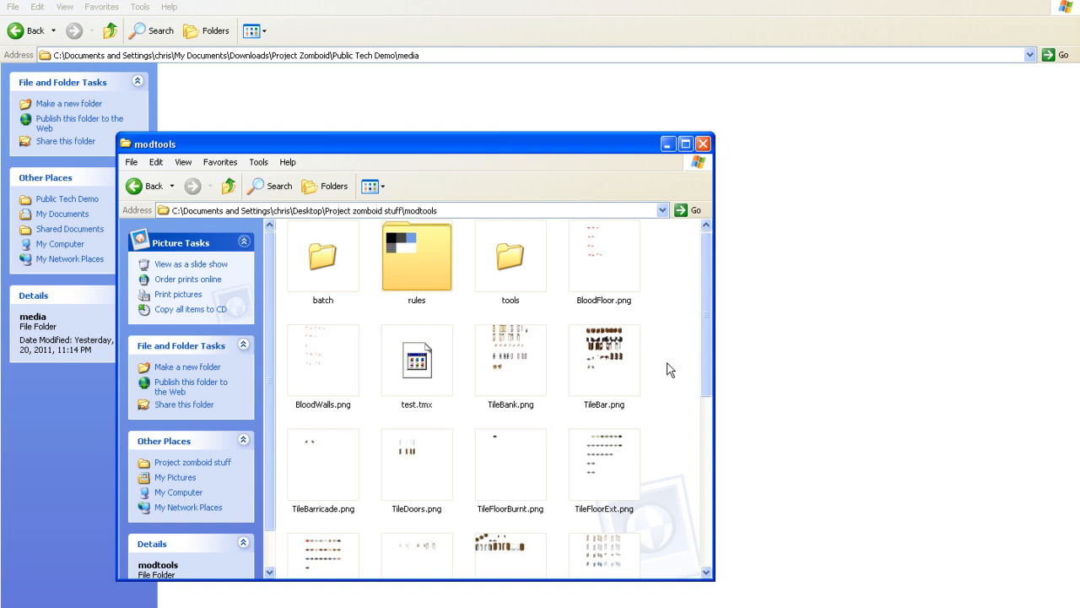
pyautogui.moveTo(3, 429)
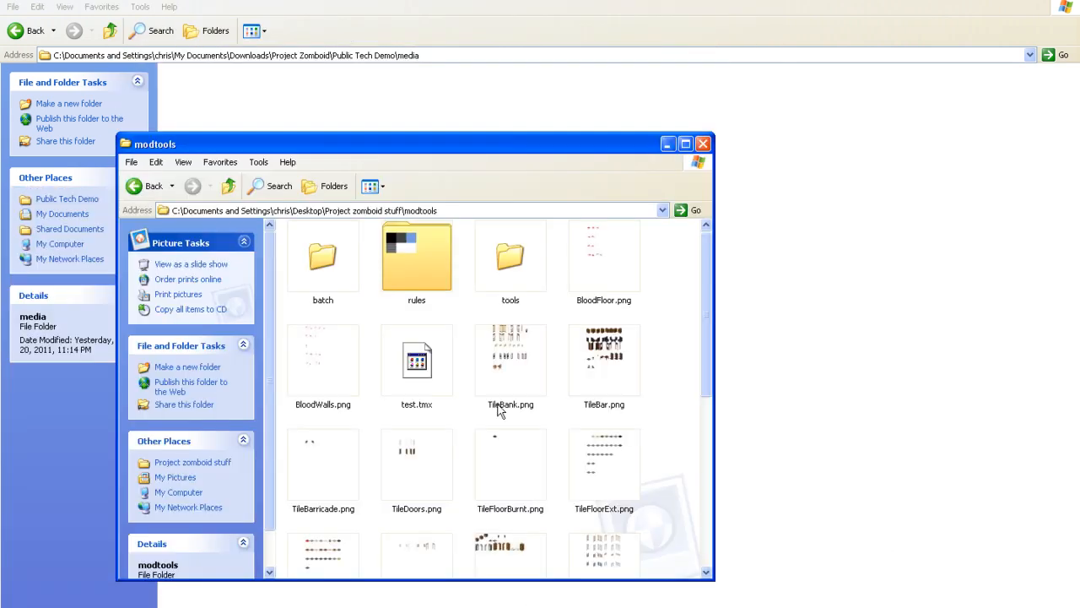
# - Show the Tiled entry in the Start menu's All Programs list
pyautogui.click(25, 597)
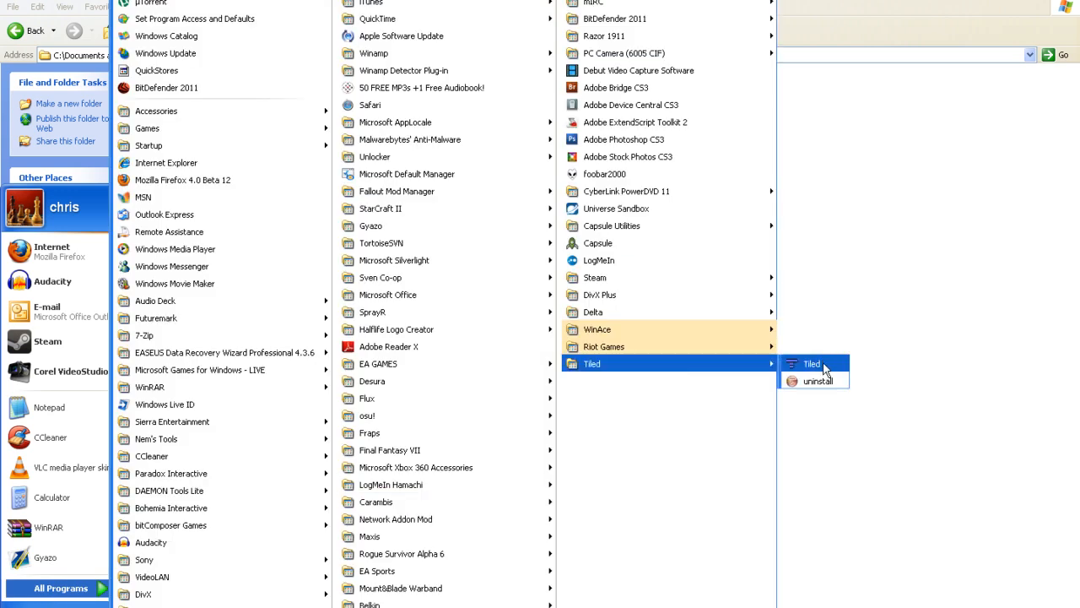
# - Launch Tiled with test.tmx and set Preferences to store tile layer data as CSV
pyautogui.click(810, 365)
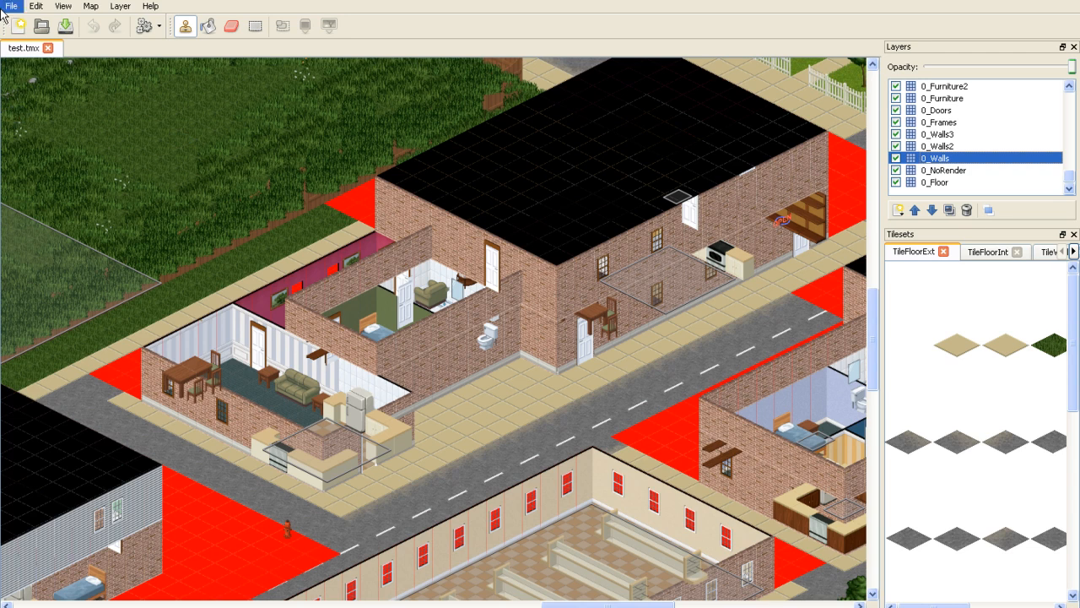
pyautogui.moveTo(594, 272)
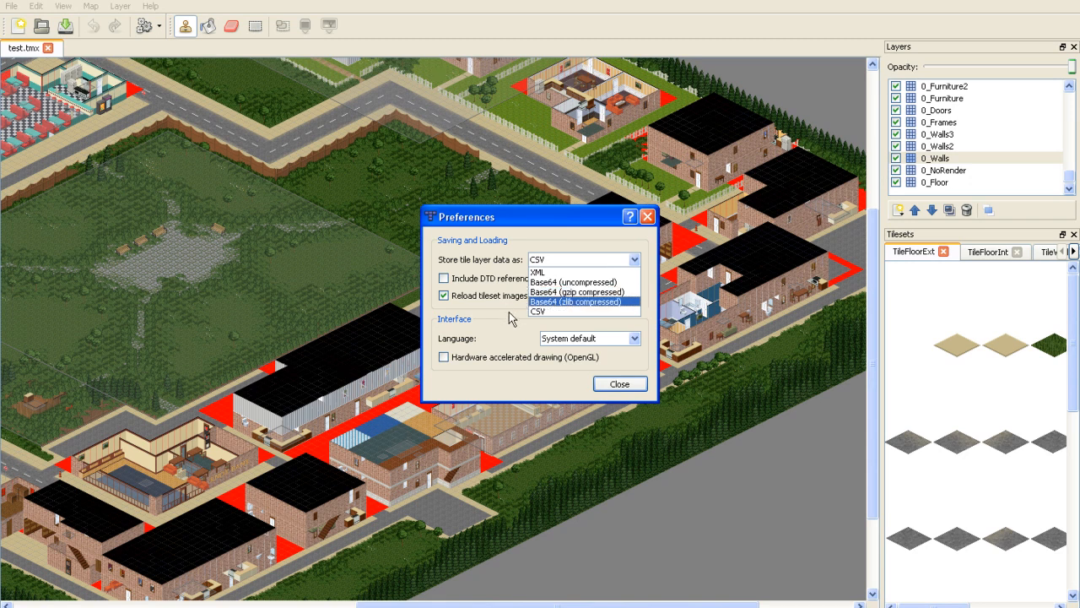
pyautogui.click(561, 310)
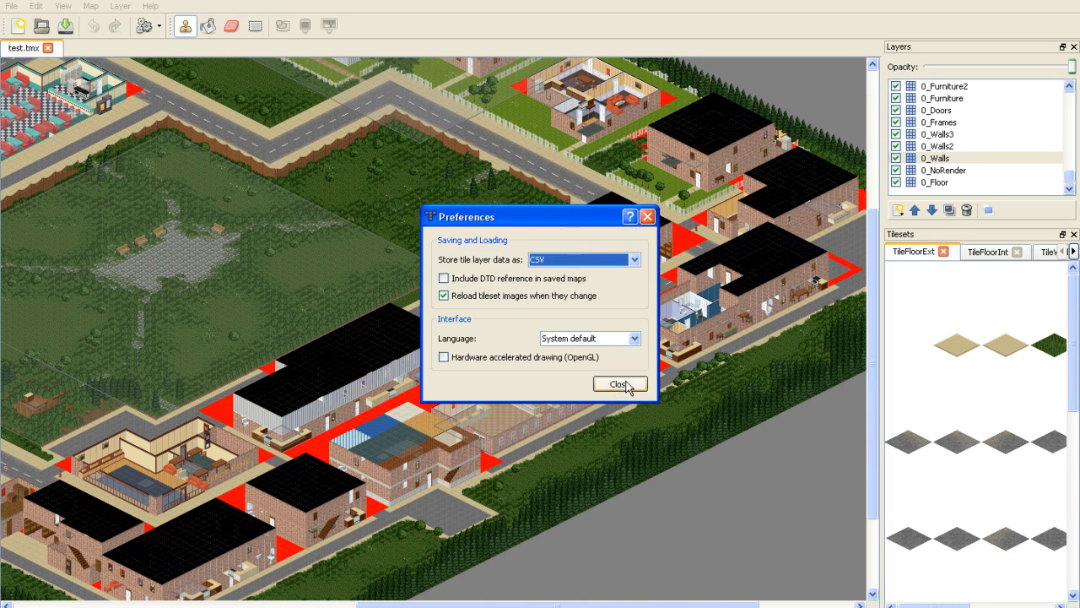
pyautogui.click(619, 385)
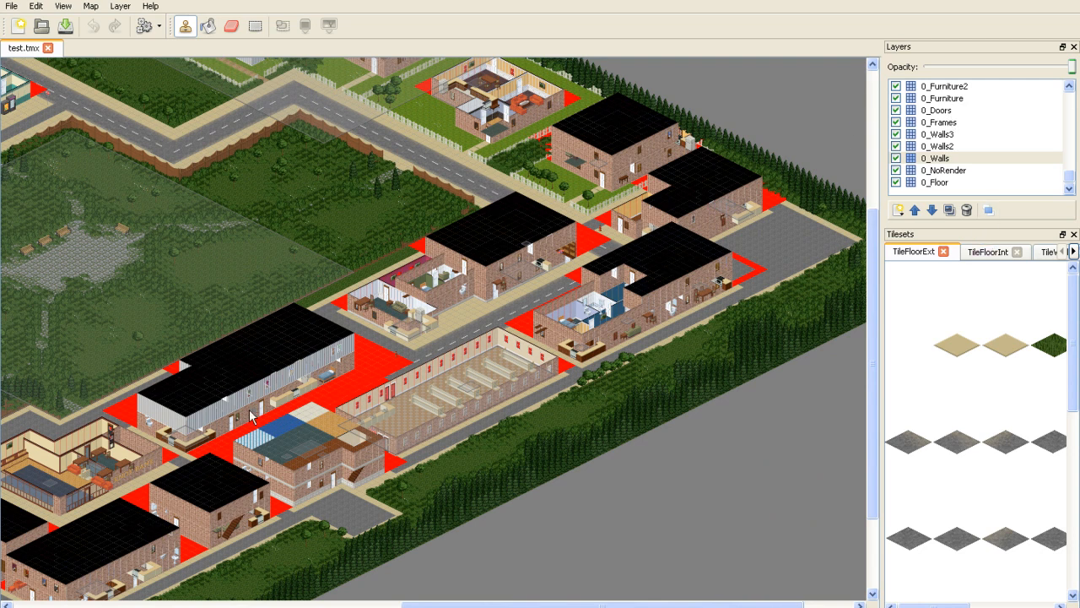
pyautogui.moveTo(976, 226)
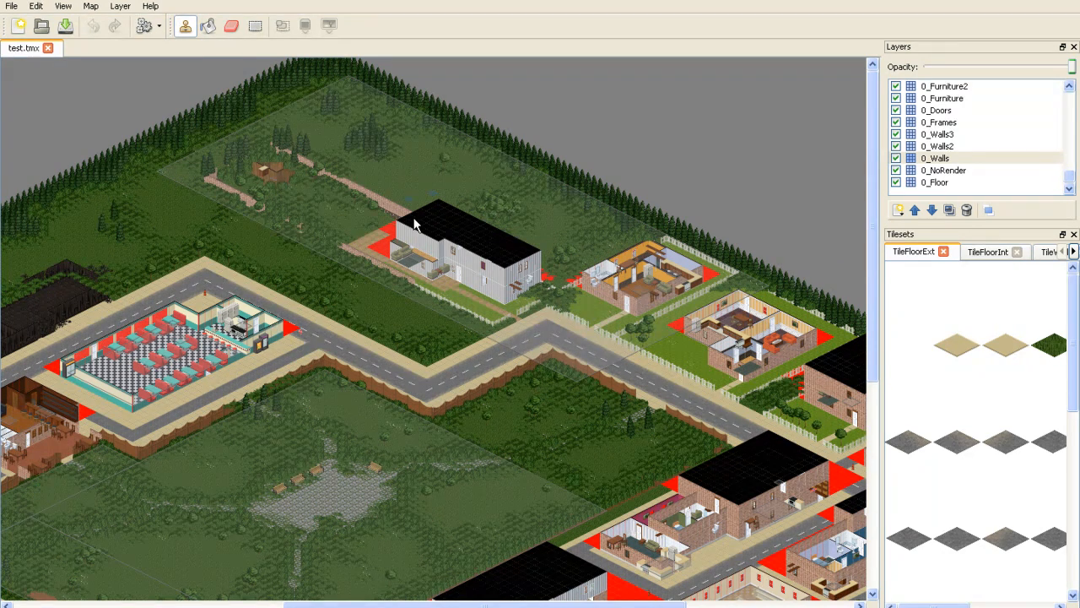
pyautogui.moveTo(439, 246)
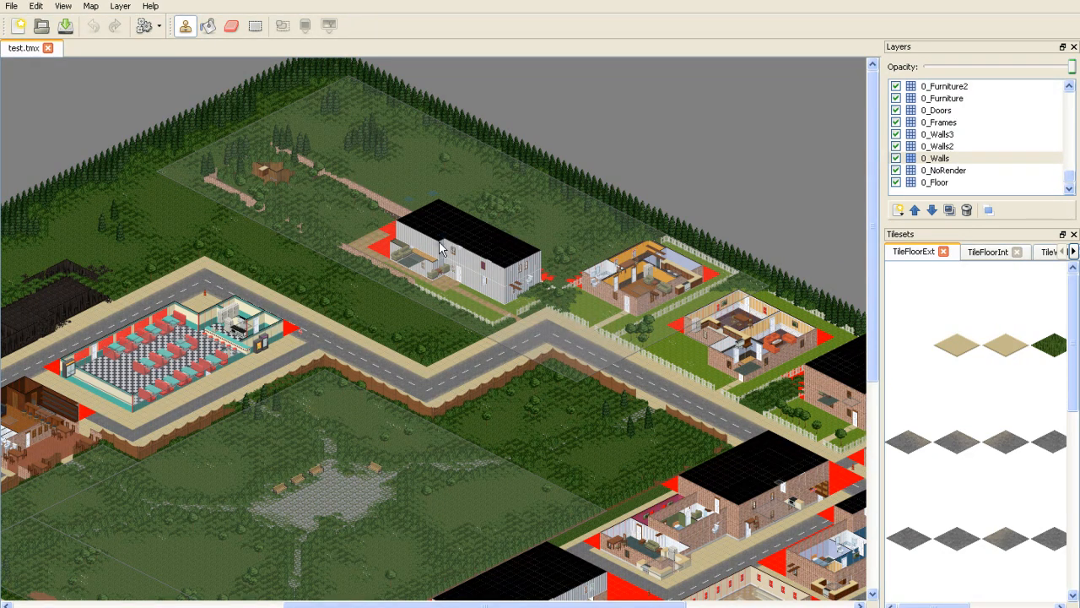
pyautogui.moveTo(442, 250)
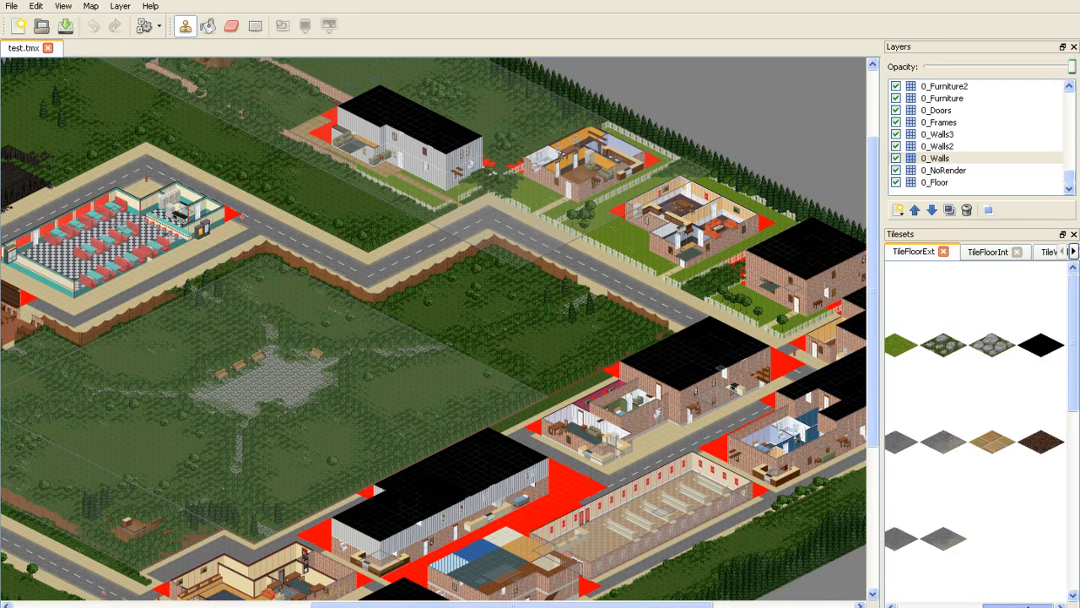
pyautogui.click(1047, 252)
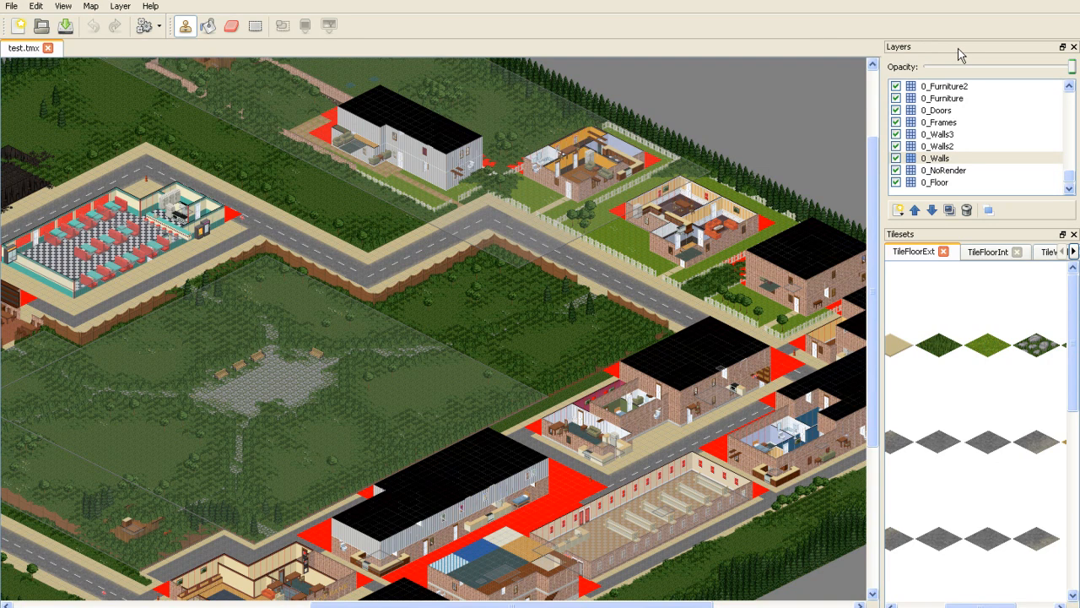
pyautogui.moveTo(405, 347)
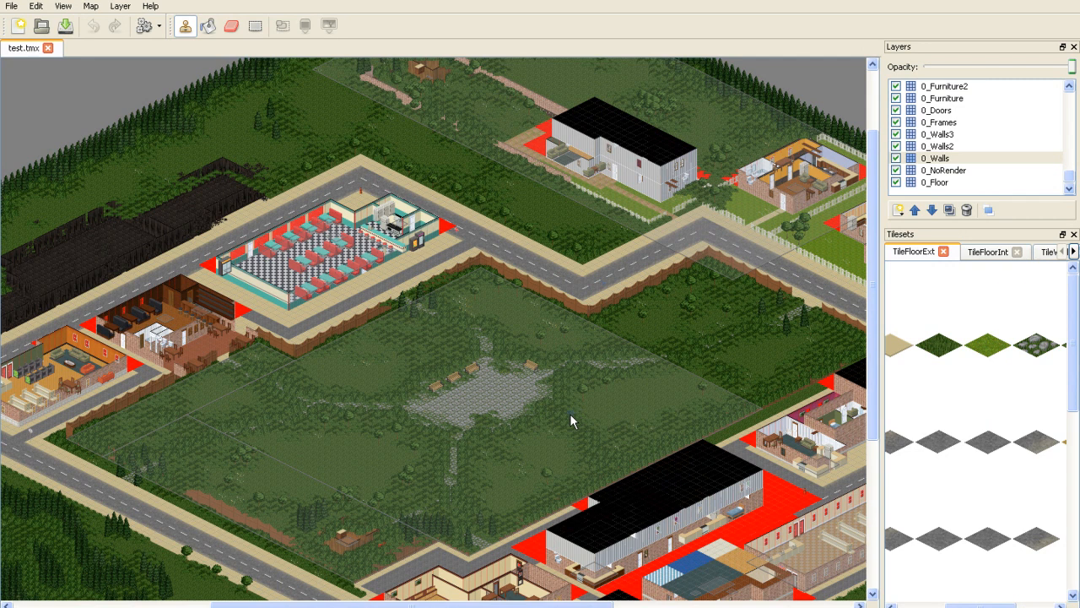
pyautogui.moveTo(560, 395)
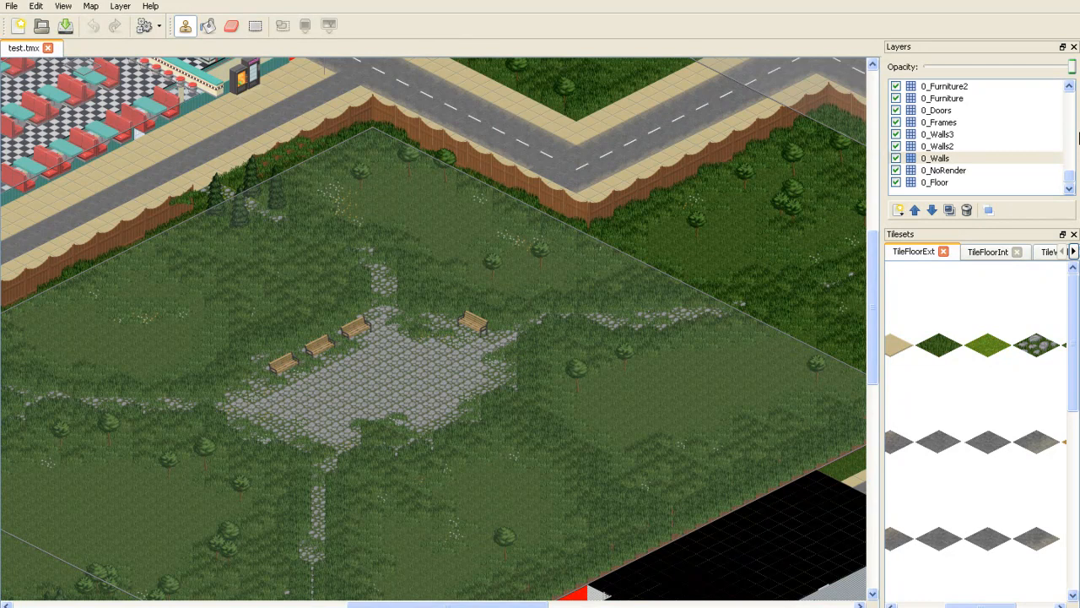
pyautogui.scroll(-3)
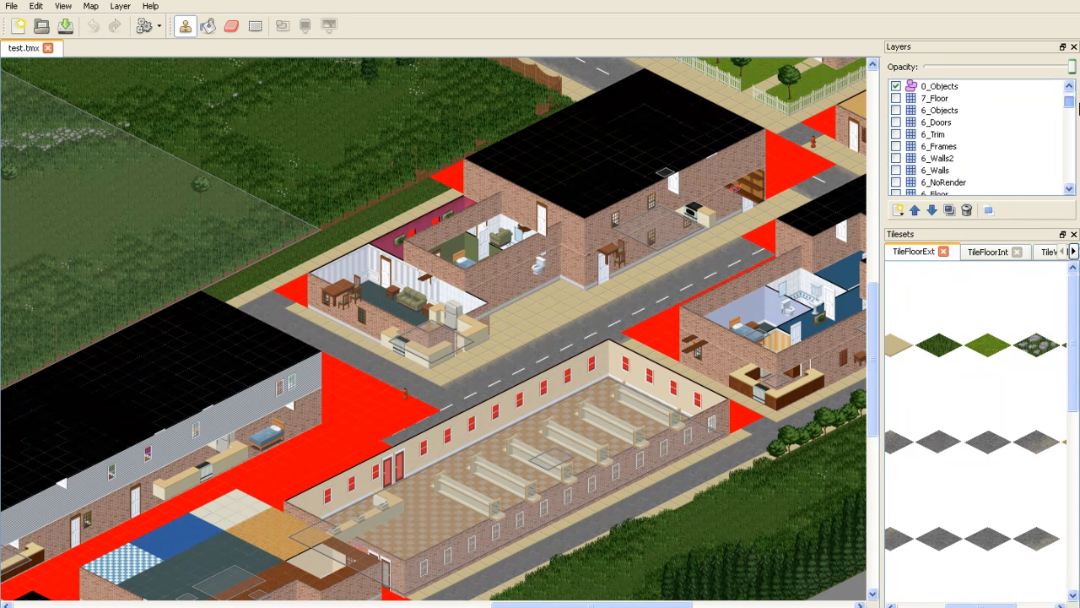
pyautogui.scroll(-3)
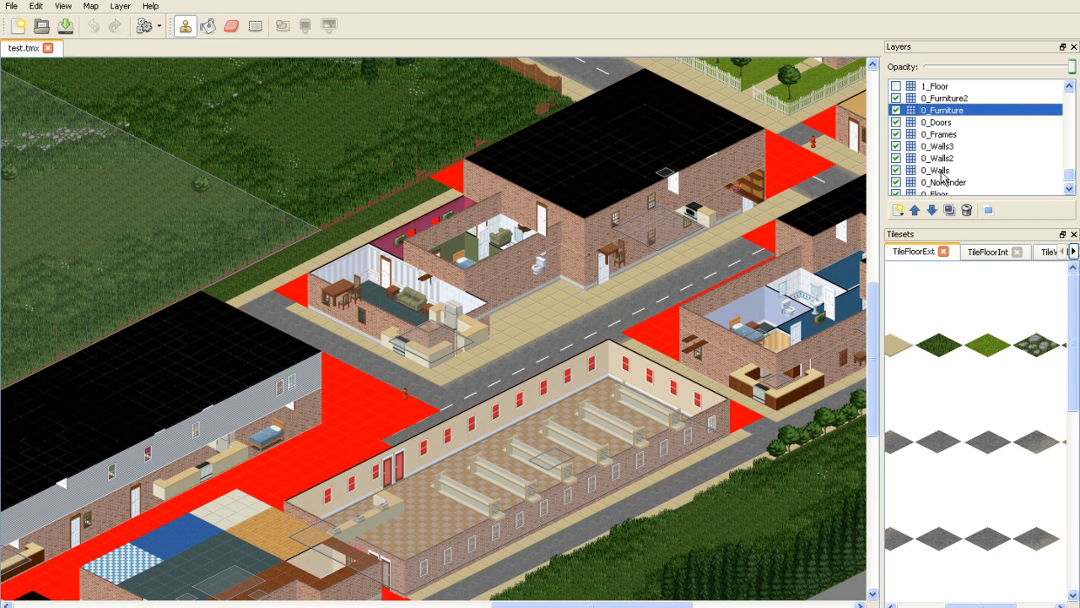
pyautogui.click(936, 169)
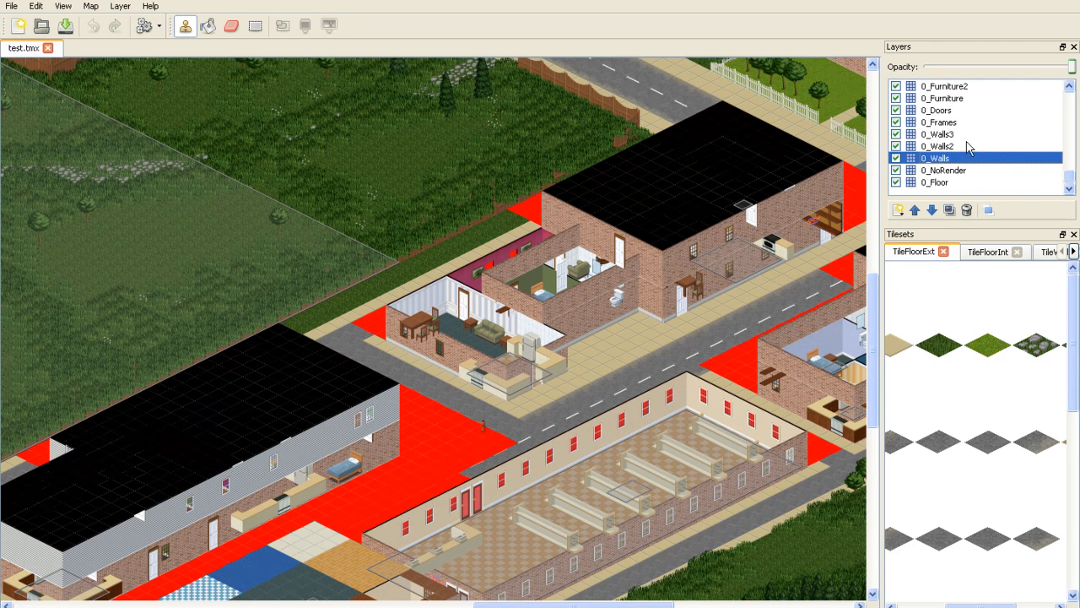
pyautogui.moveTo(953, 114)
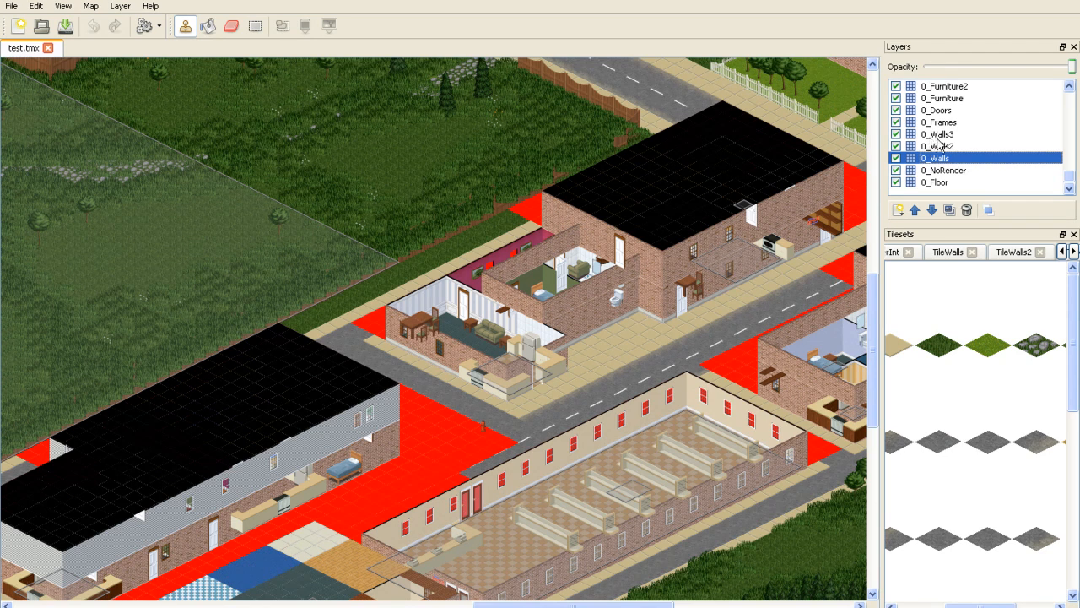
pyautogui.moveTo(688, 307)
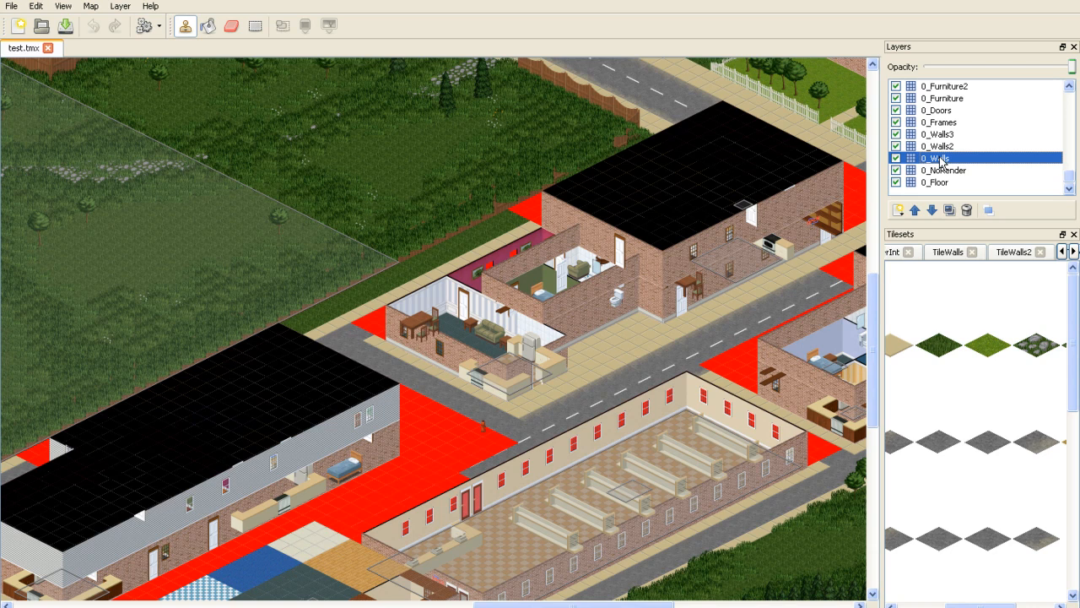
pyautogui.click(936, 109)
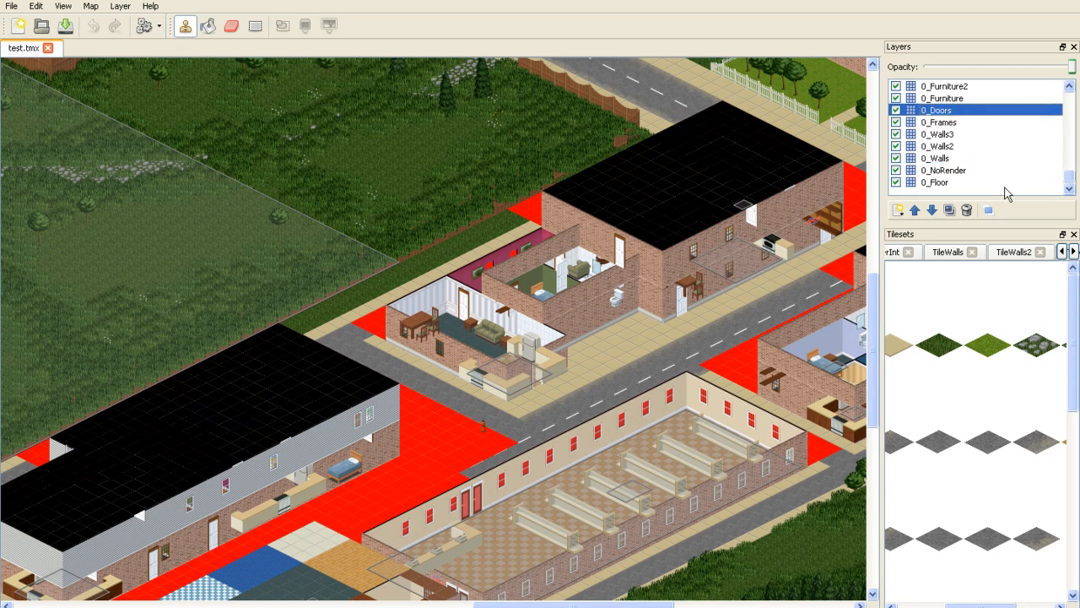
pyautogui.moveTo(881, 135)
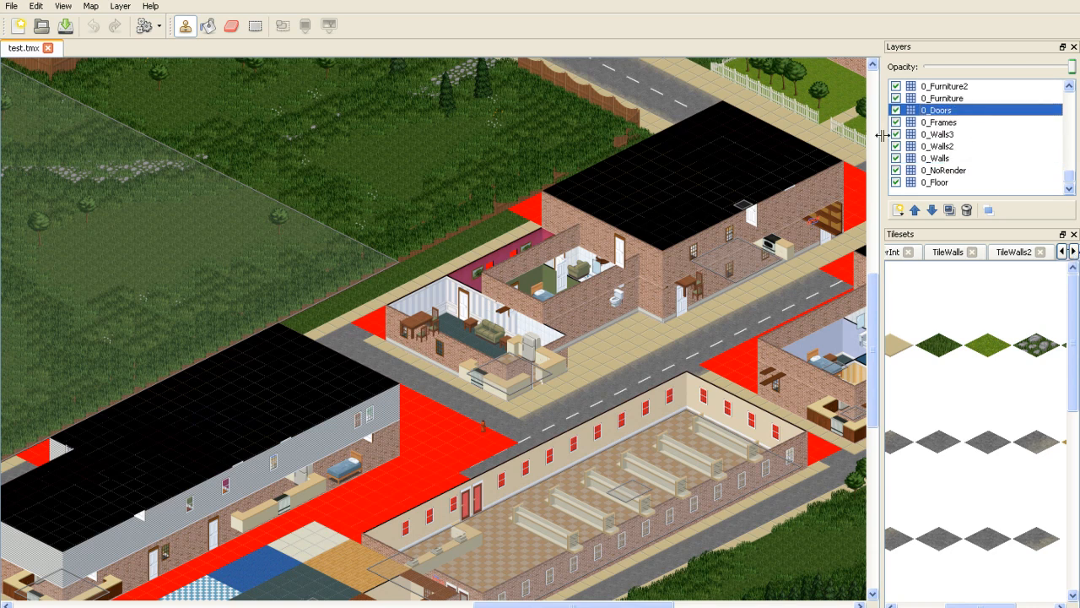
pyautogui.click(937, 159)
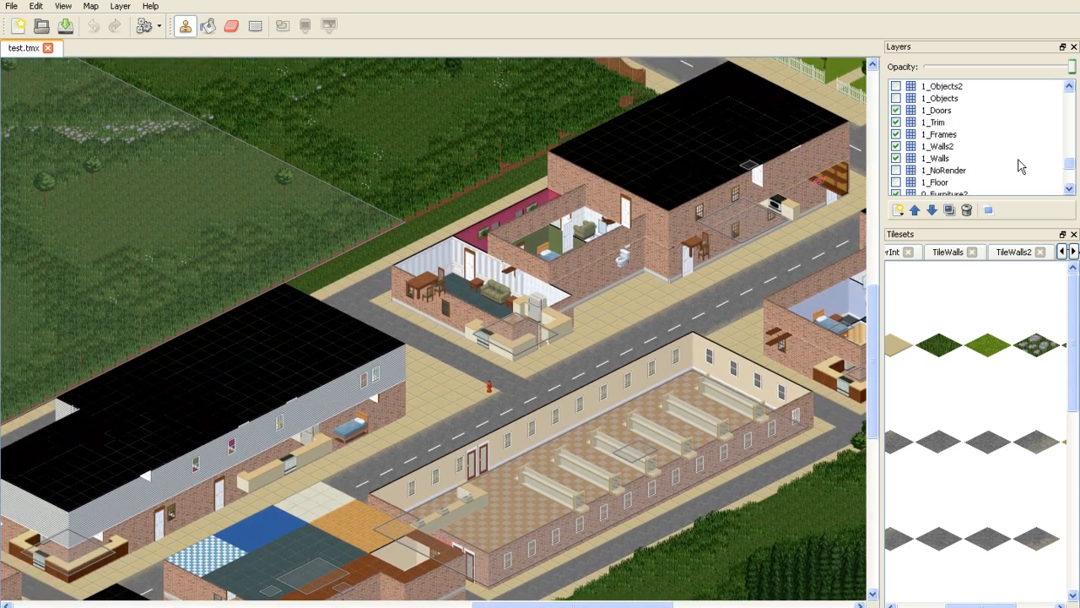
pyautogui.scroll(-3)
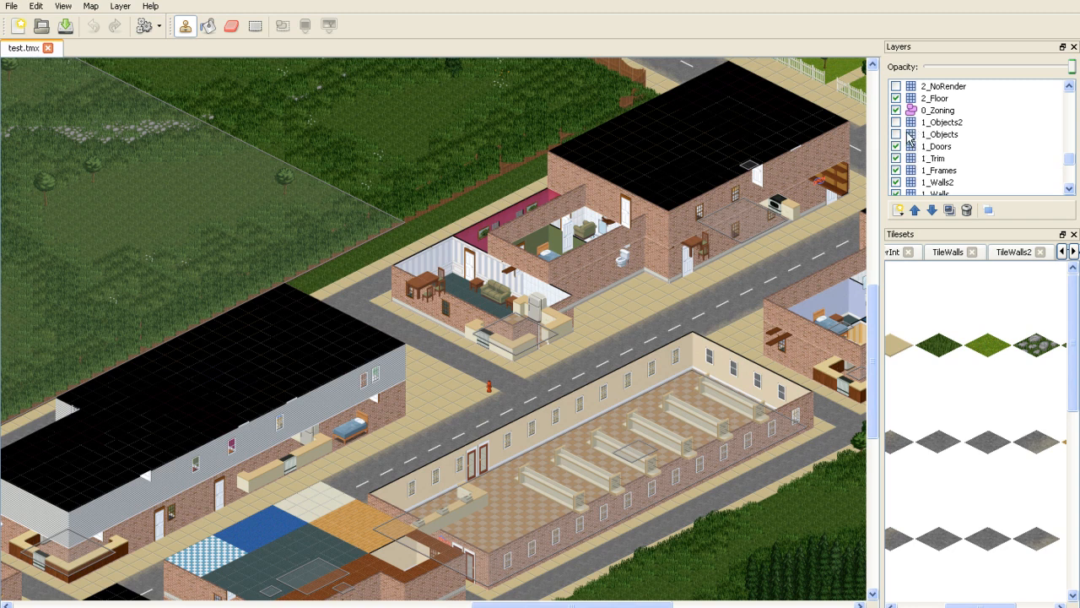
pyautogui.rightClick(938, 135)
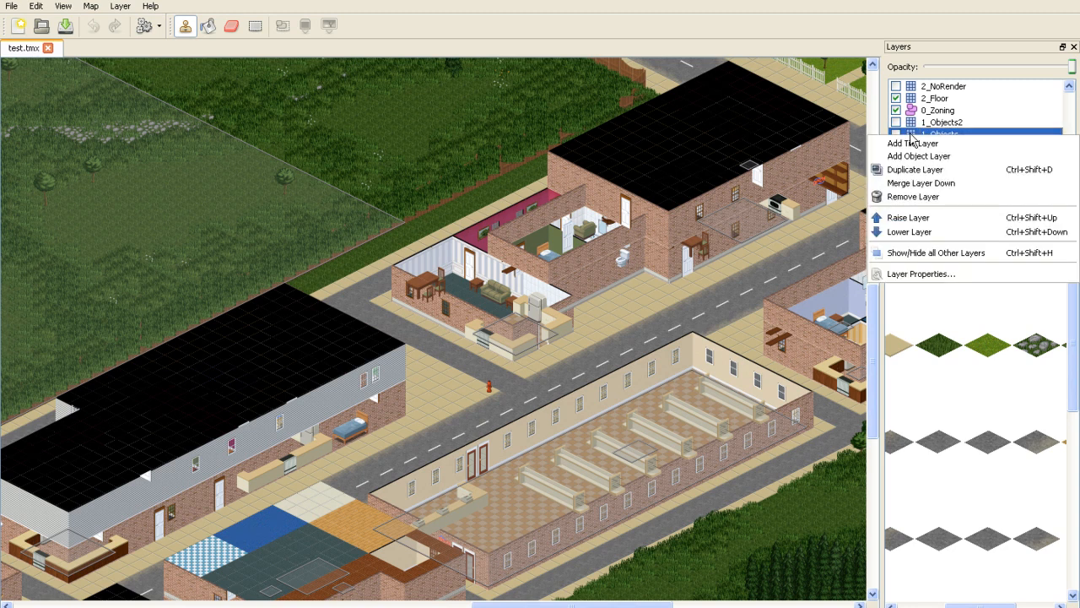
pyautogui.click(939, 134)
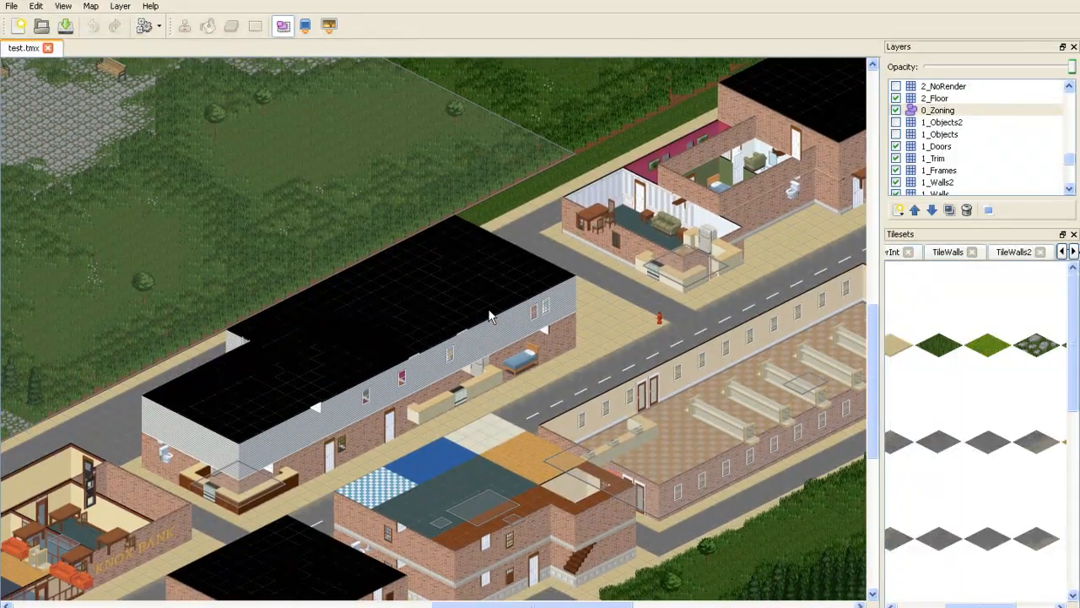
# - Select the 0_Walls layer and drop its opacity to zero so ground-floor walls vanish
pyautogui.scroll(-3)
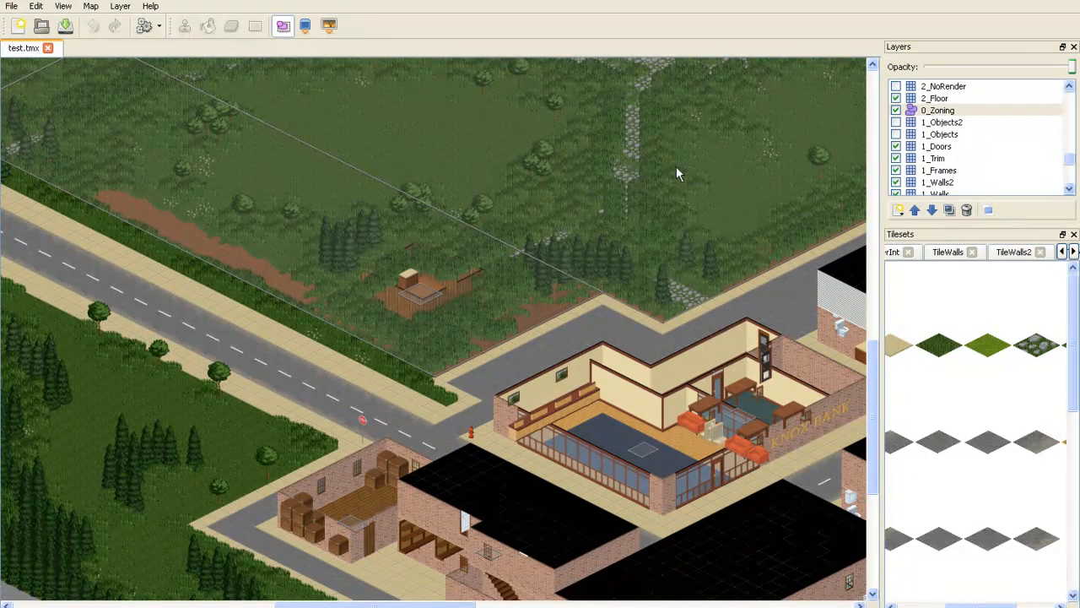
pyautogui.click(896, 98)
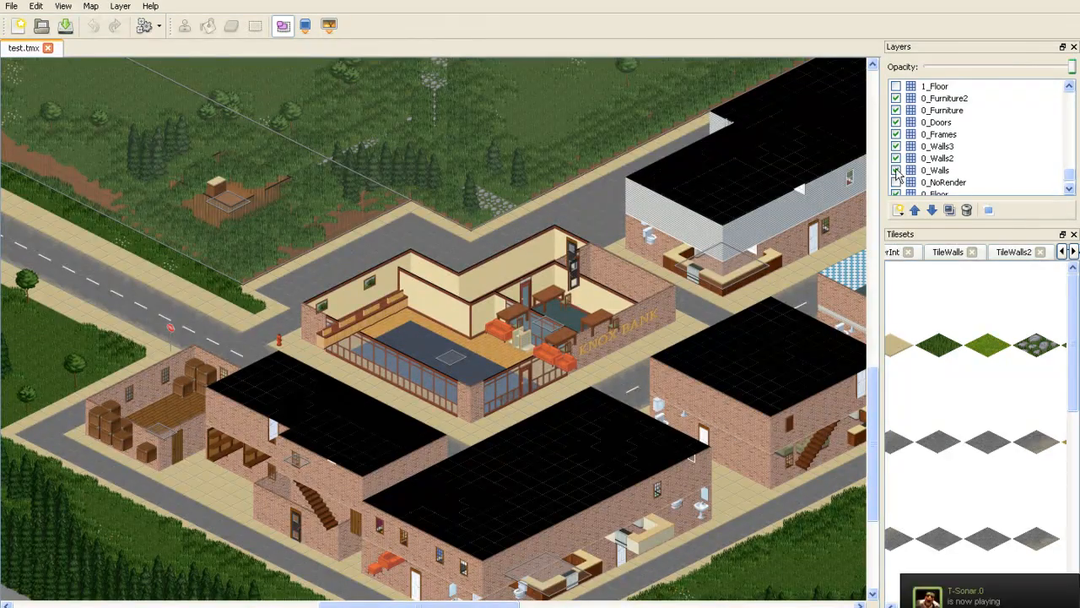
pyautogui.click(936, 169)
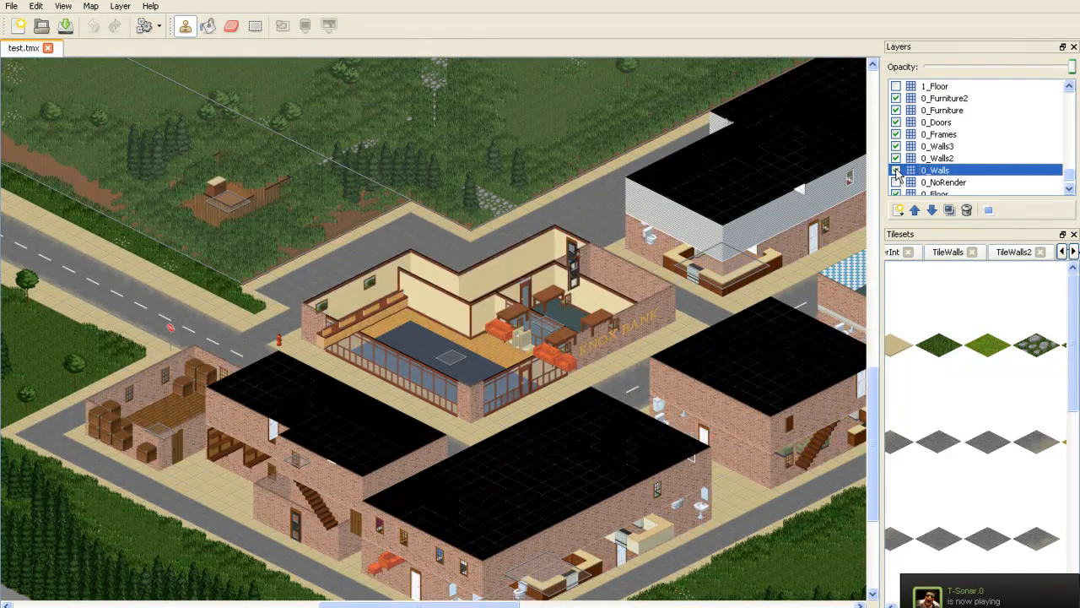
pyautogui.click(896, 182)
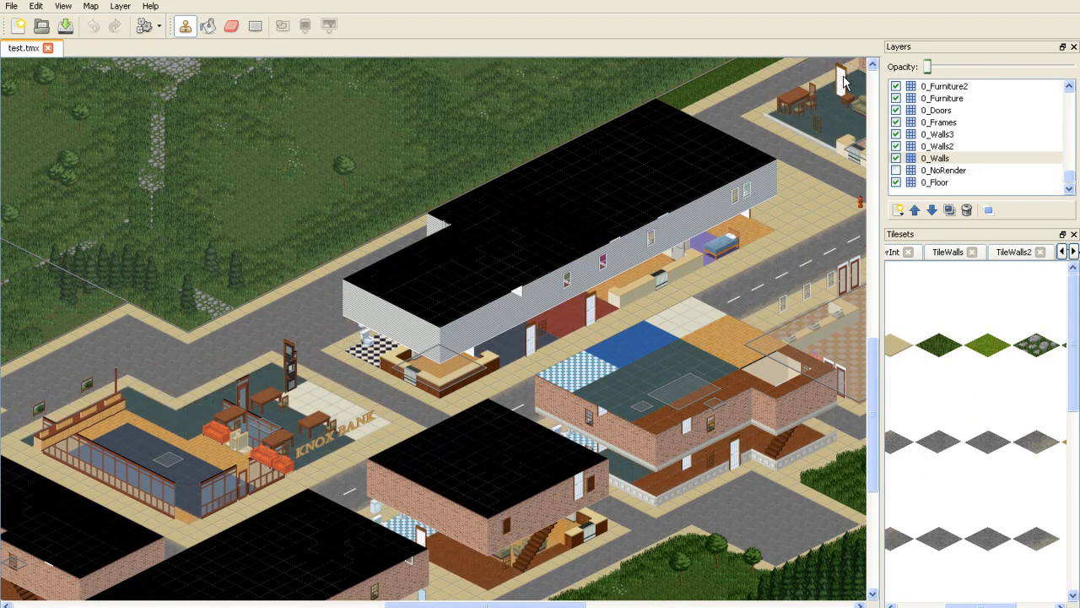
pyautogui.moveTo(851, 86)
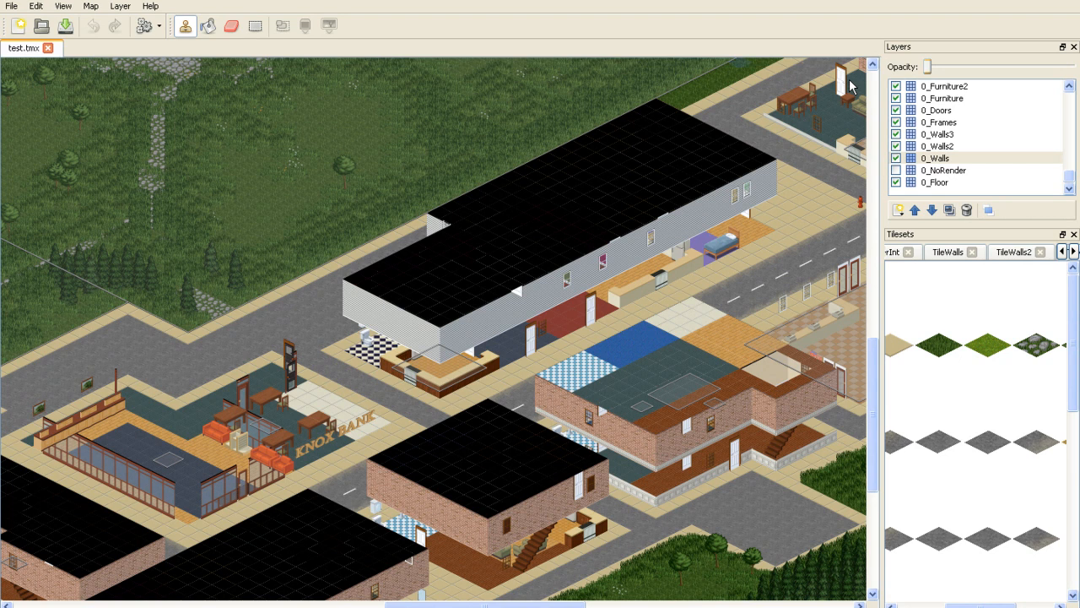
pyautogui.moveTo(783, 182)
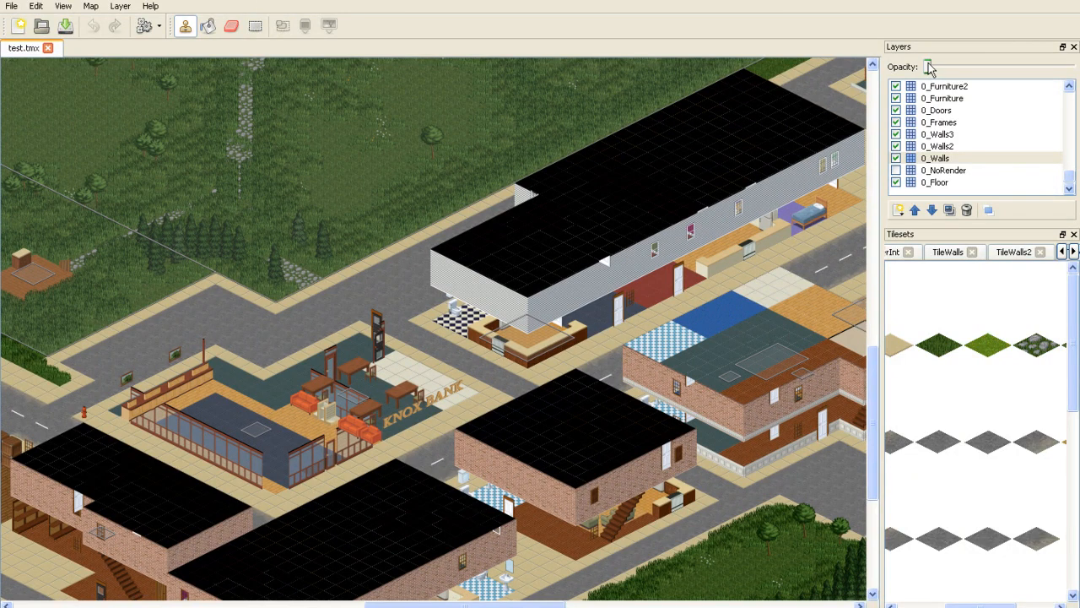
# - Drag the 0_Walls opacity slider back to full so the walls reappear
pyautogui.moveTo(928, 67); pyautogui.dragTo(962, 68)
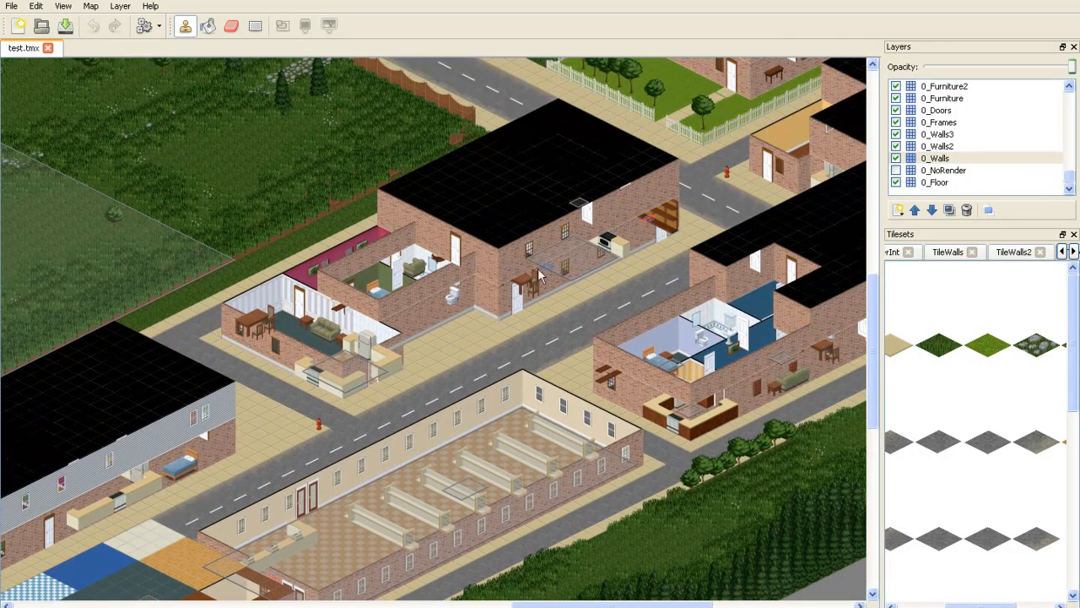
pyautogui.moveTo(422, 270)
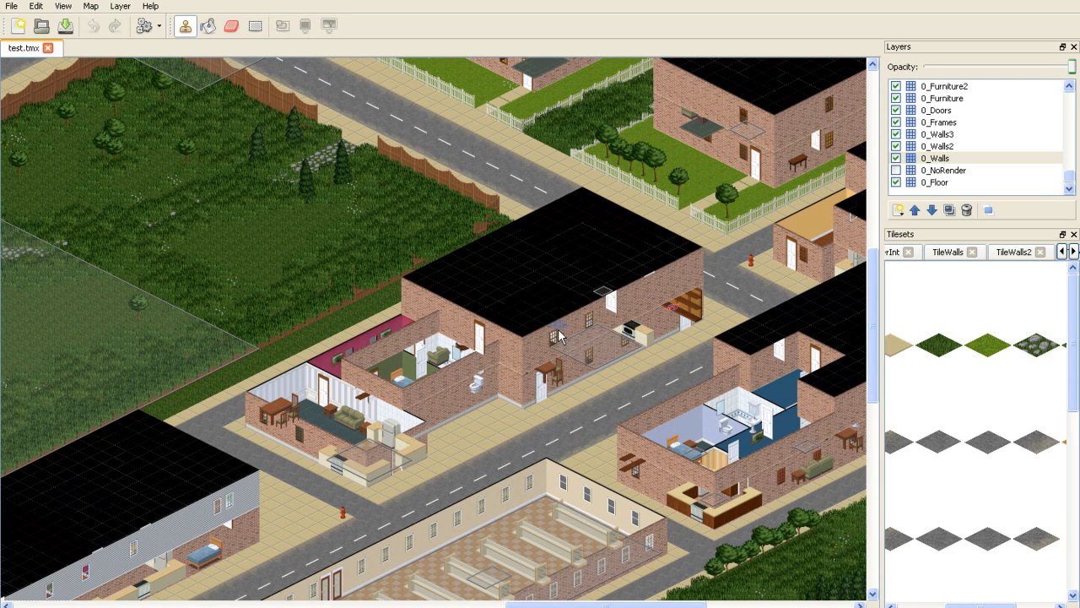
pyautogui.moveTo(543, 327)
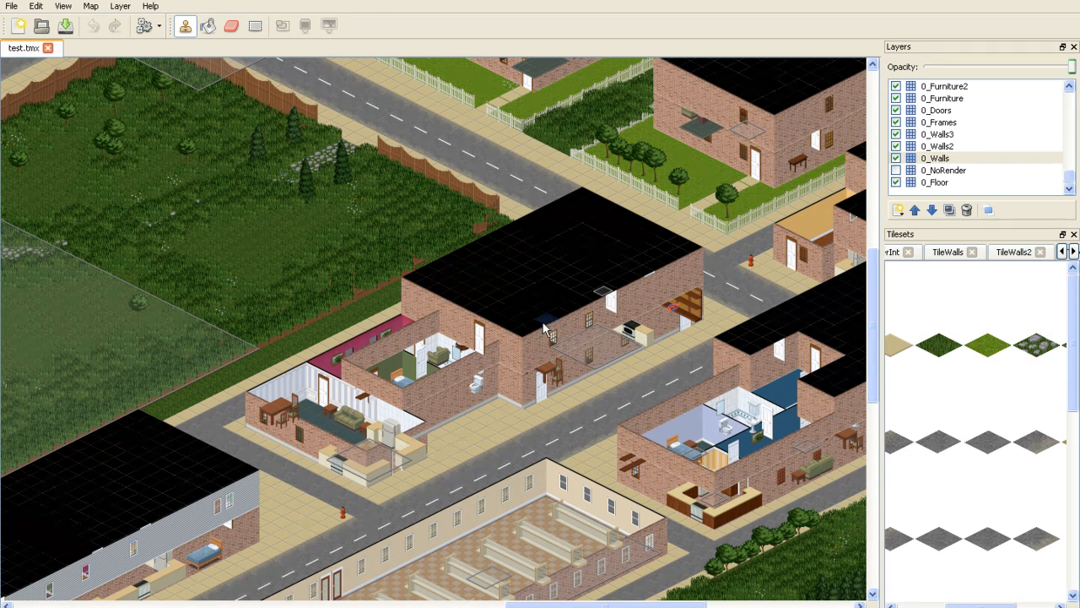
pyautogui.moveTo(696, 287)
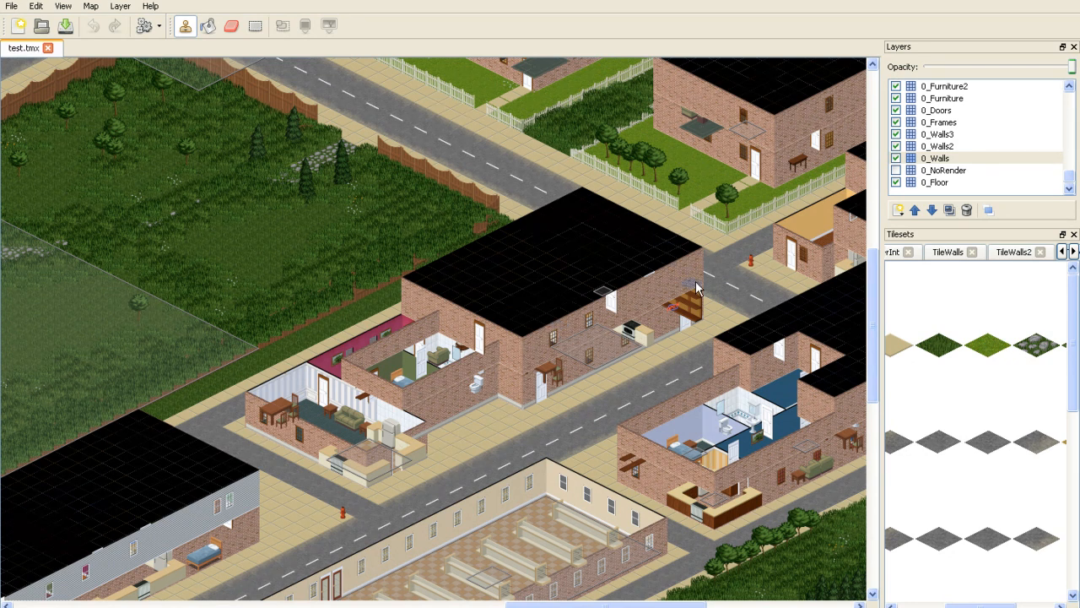
pyautogui.moveTo(590, 385)
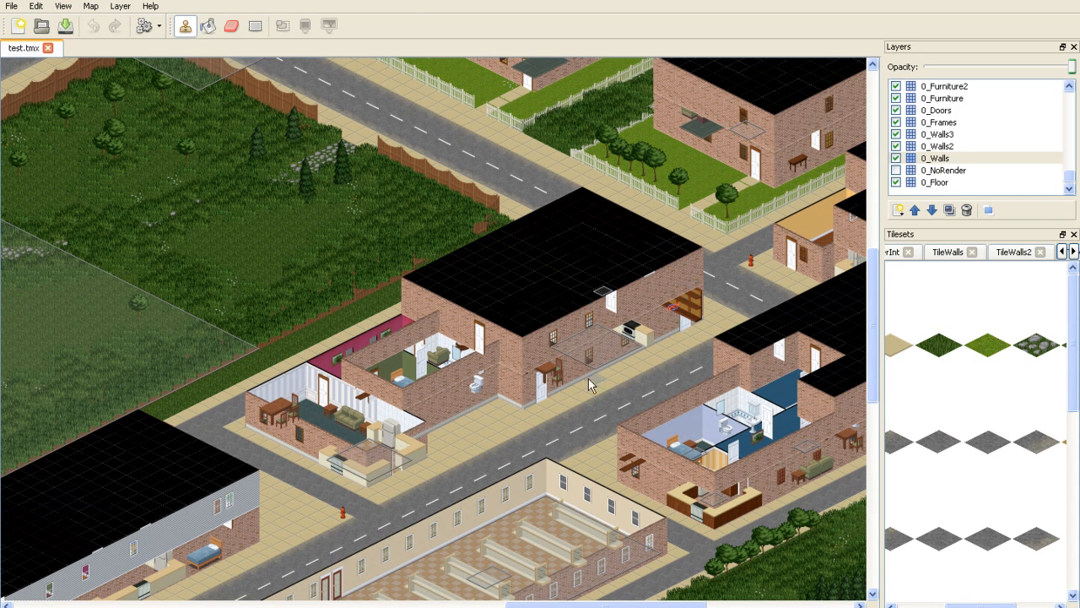